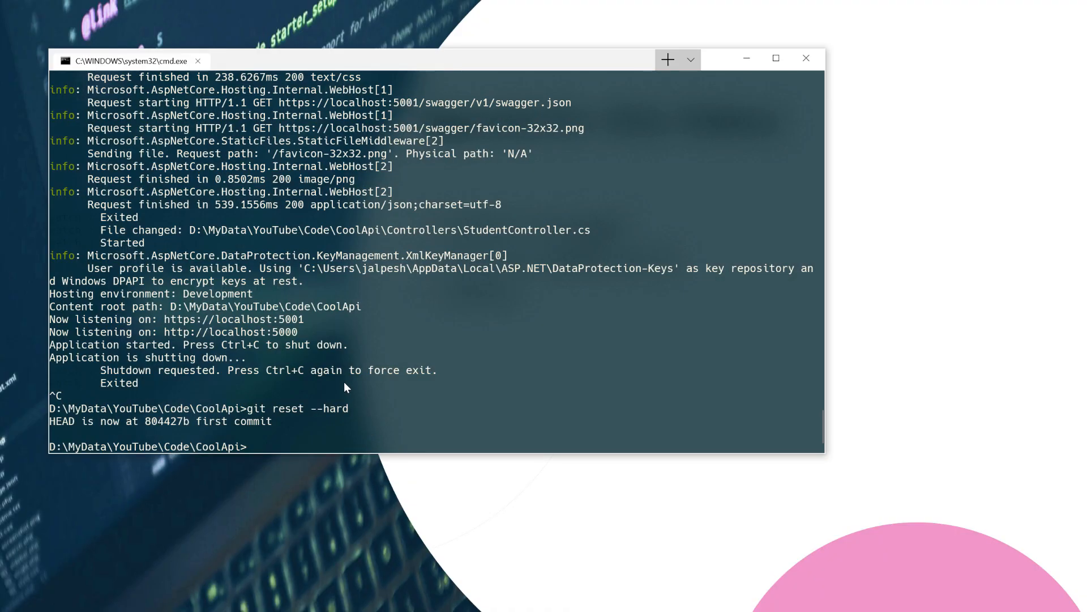
- Abandon the partial dotnet command and minimize the CoolApi console to show the desktop
type("dotnet")
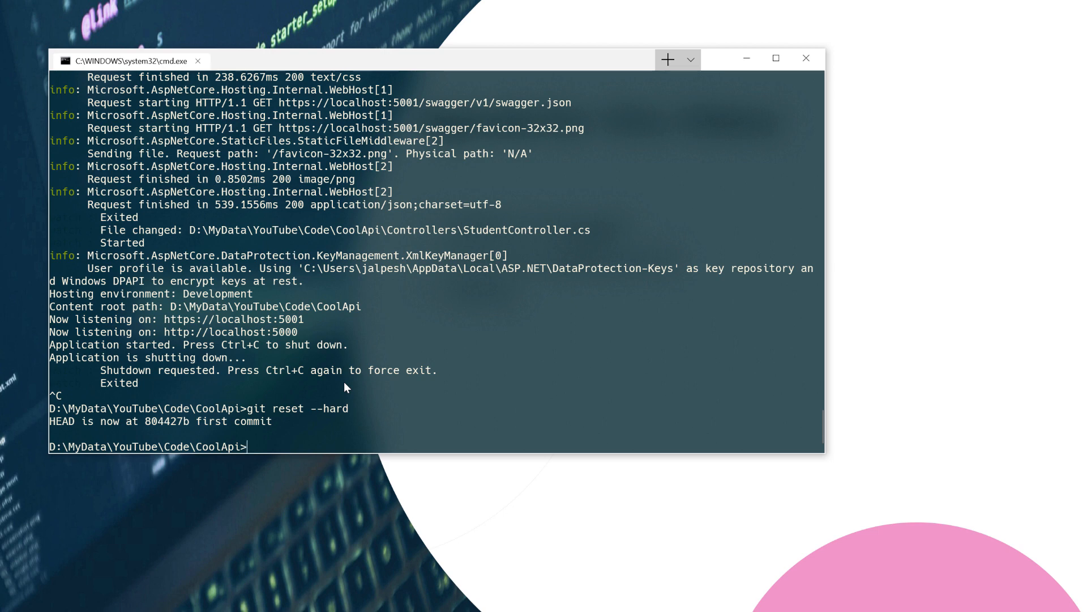
type("f")
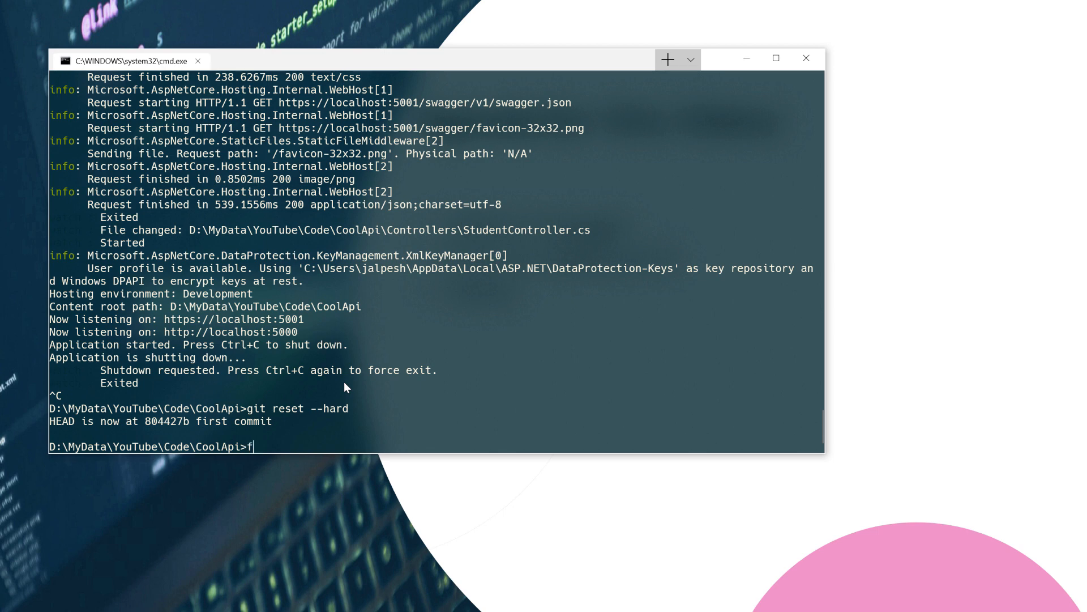
type("c")
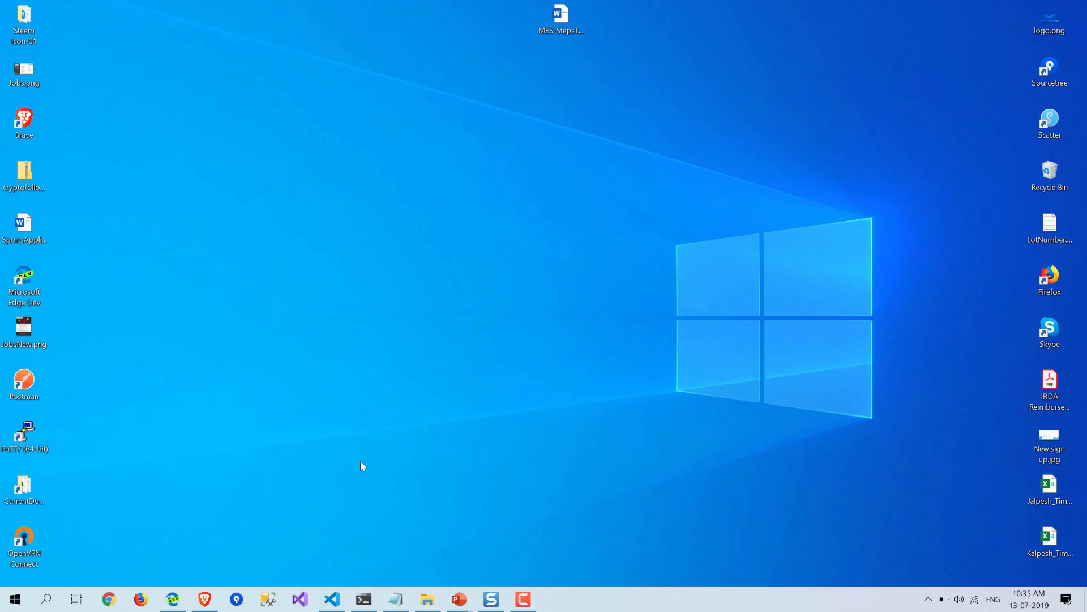
mouse_move(395, 598)
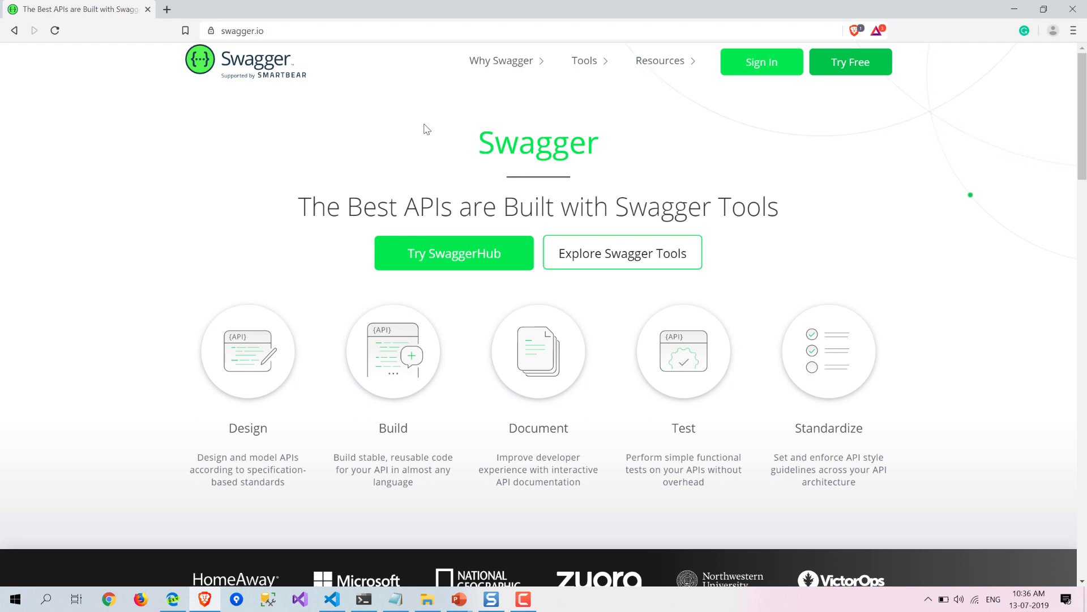
mouse_move(408, 135)
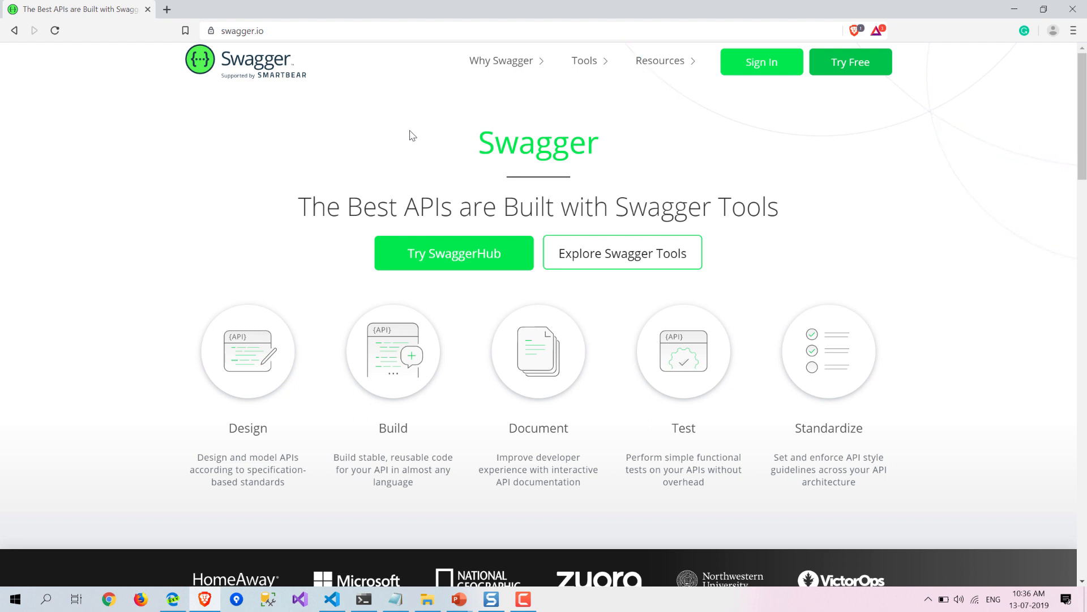
- Open the Design card and scroll the API Design page down to API Design Resources
left_click(502, 61)
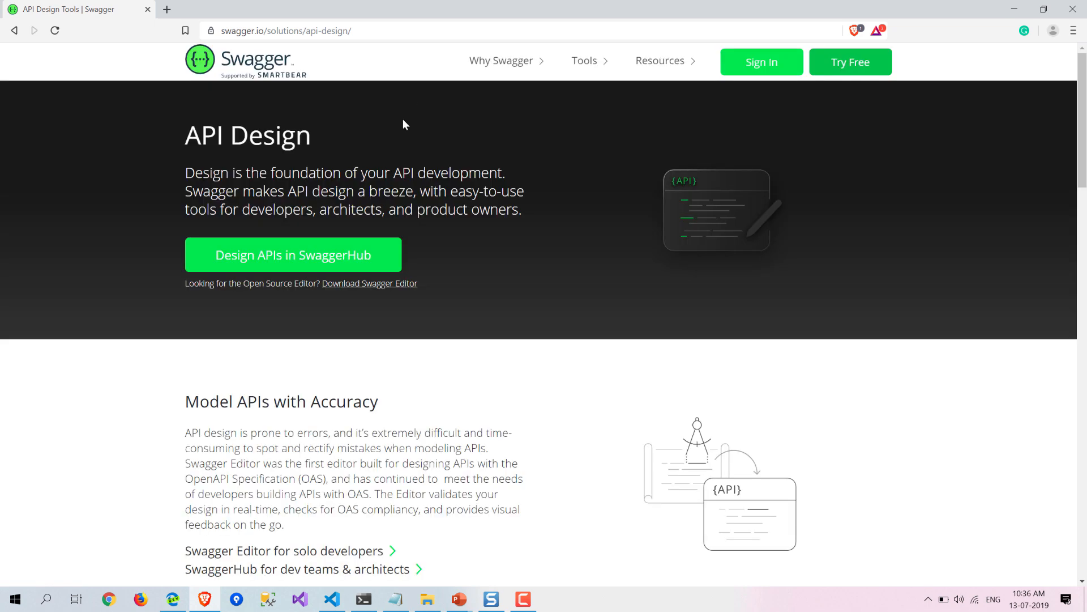
scroll("down", 3)
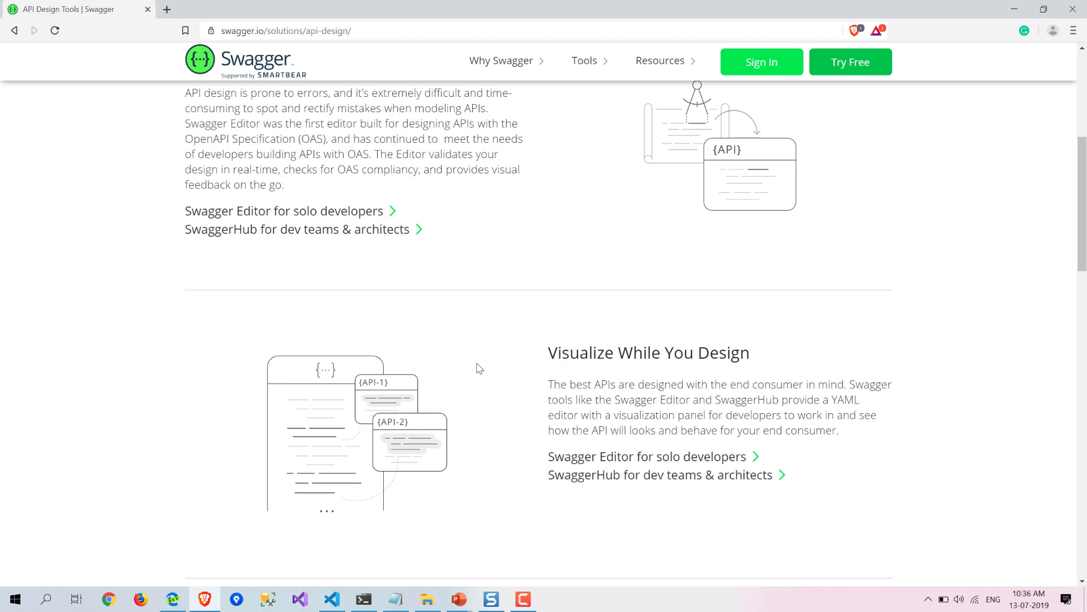
mouse_move(487, 394)
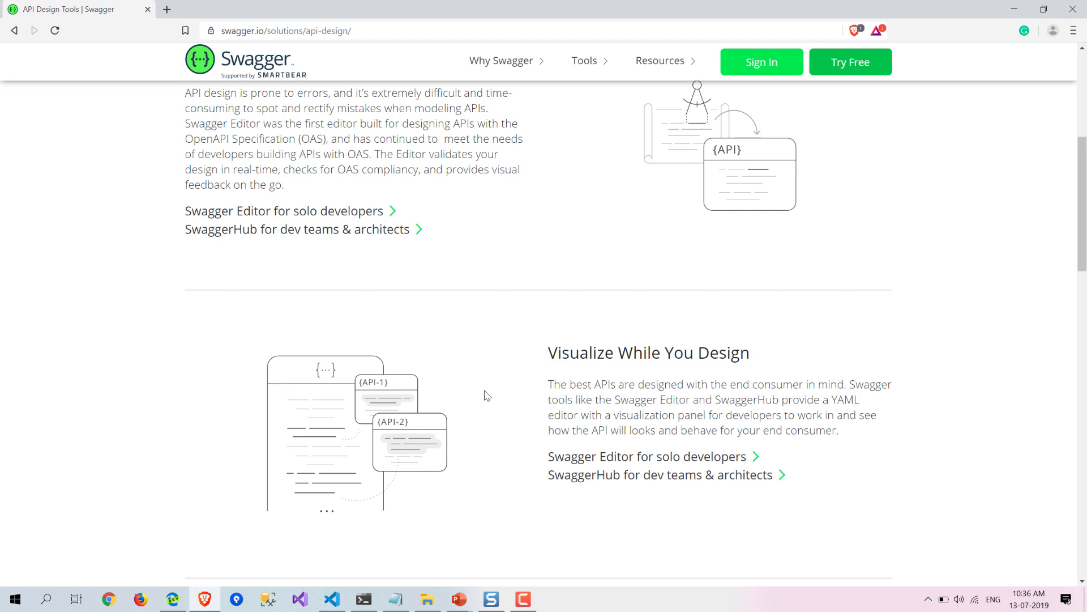
scroll("down", 3)
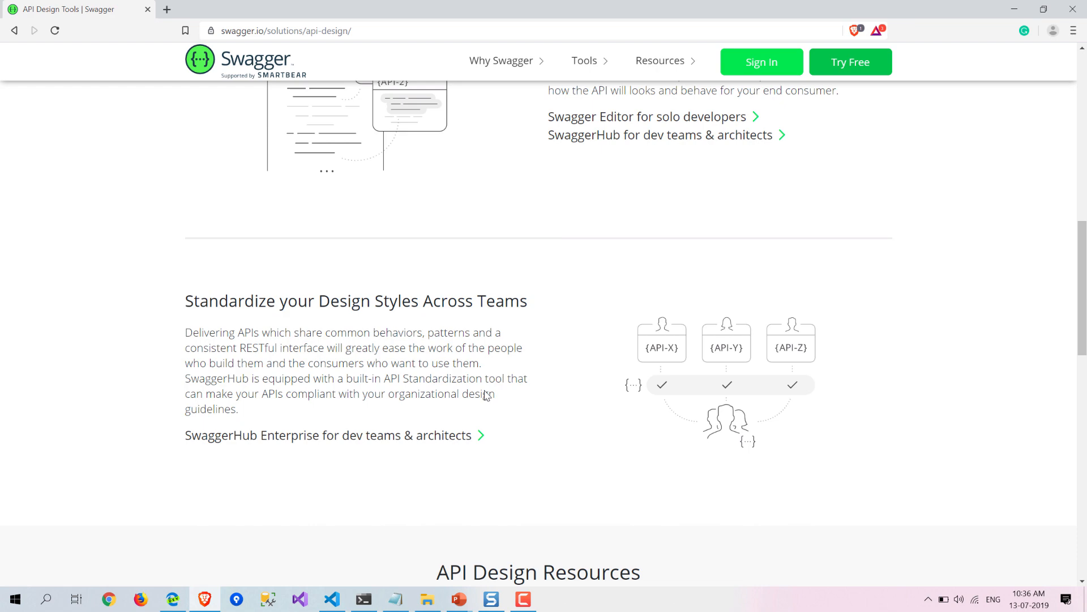
scroll("down", 3)
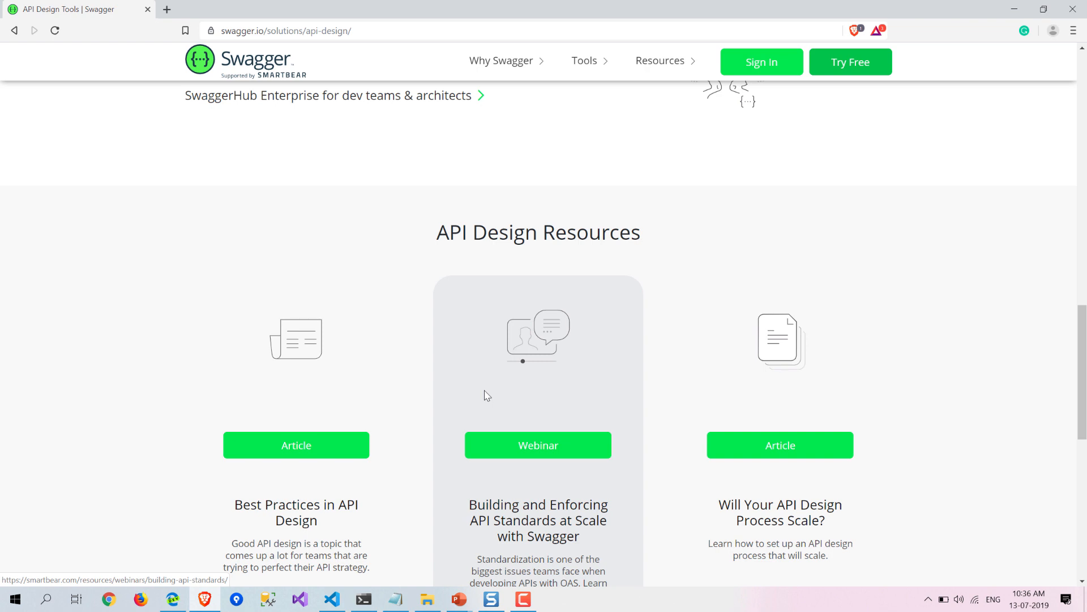
mouse_move(431, 539)
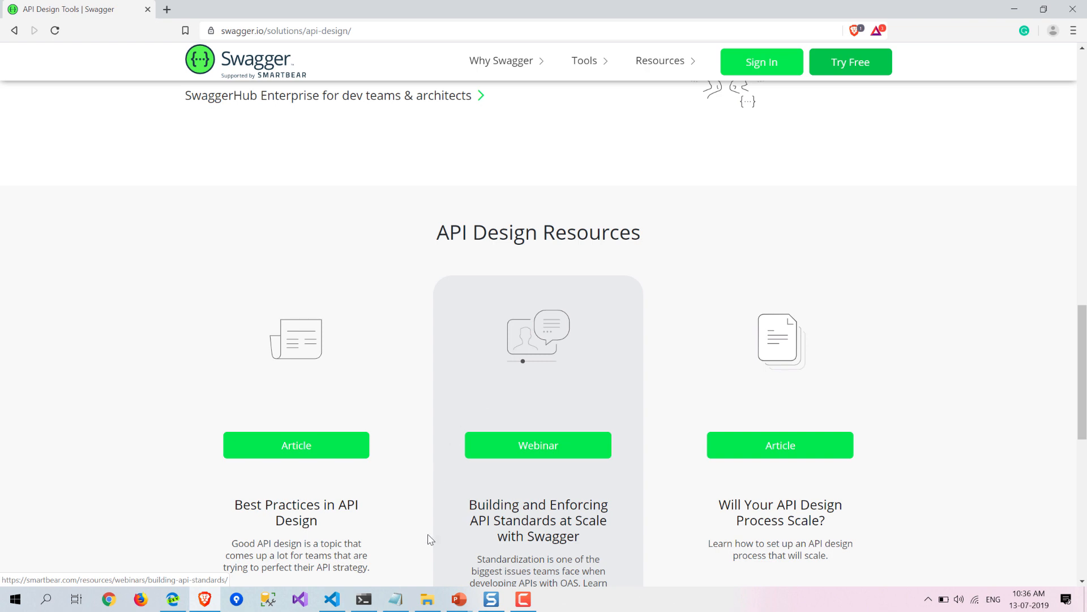
- Restore the CoolApi console and run dotnet watch run
left_click(362, 598)
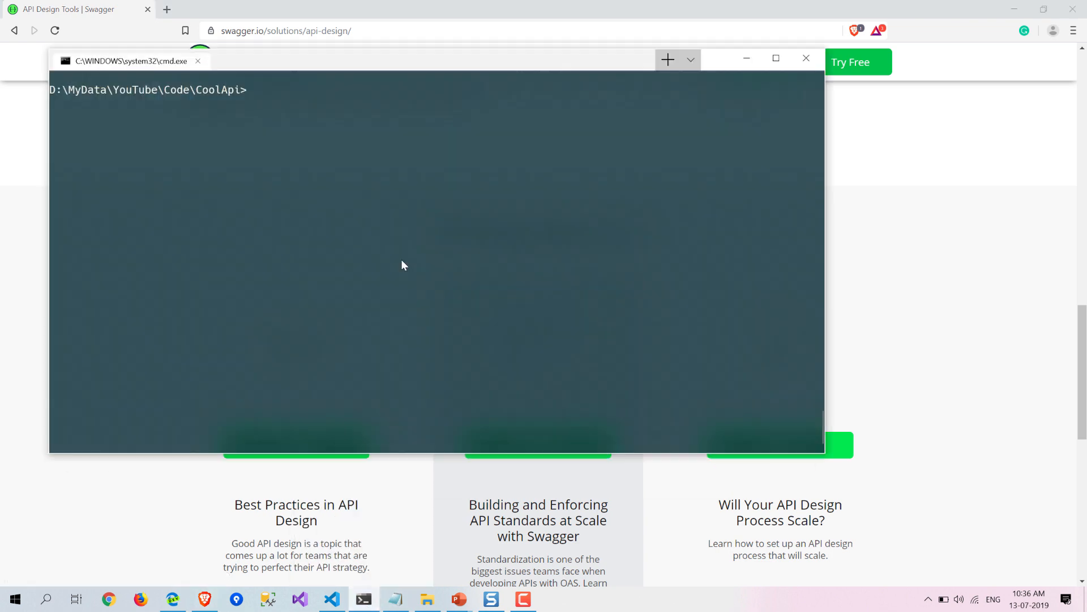
type("dotnet")
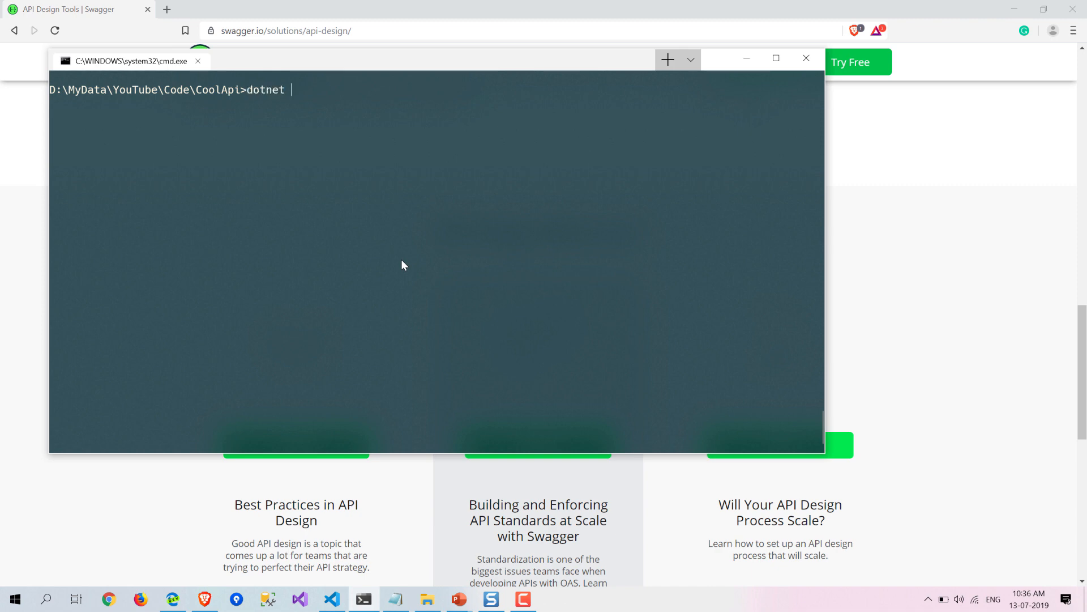
type("war")
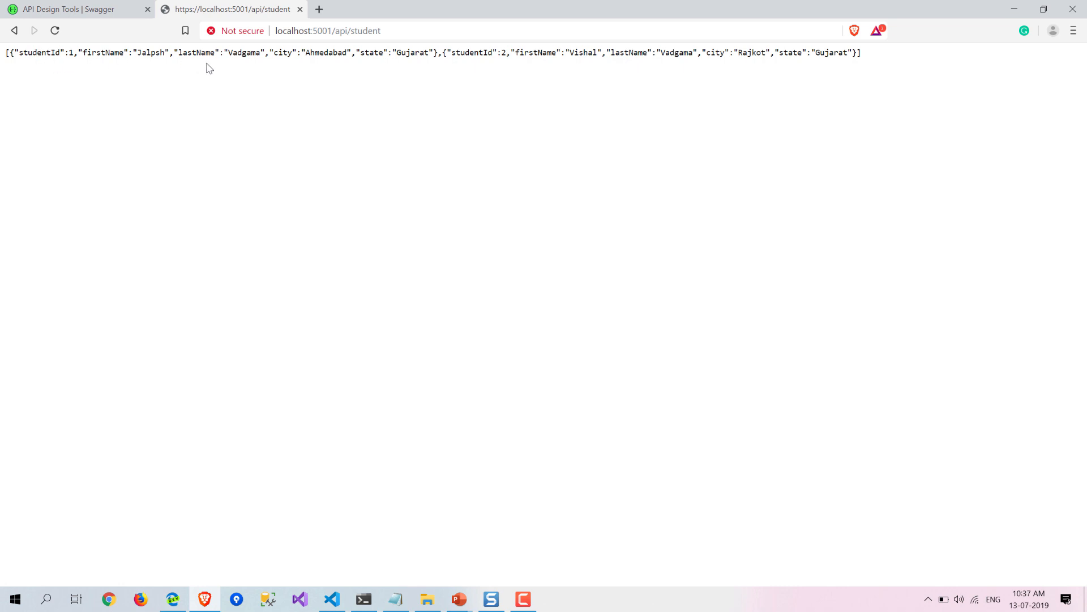
mouse_move(363, 75)
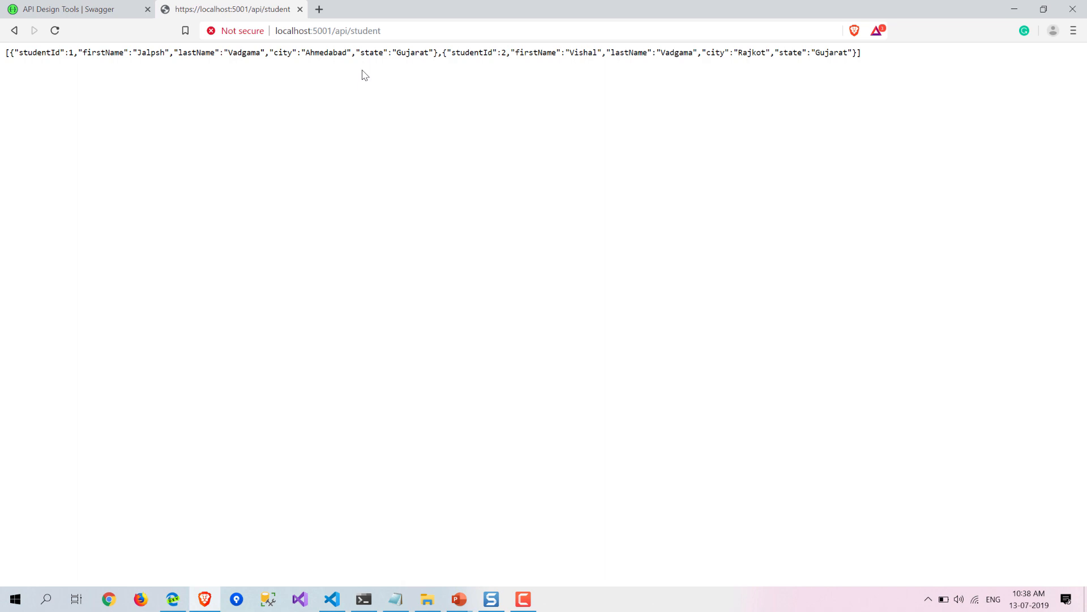
mouse_move(364, 471)
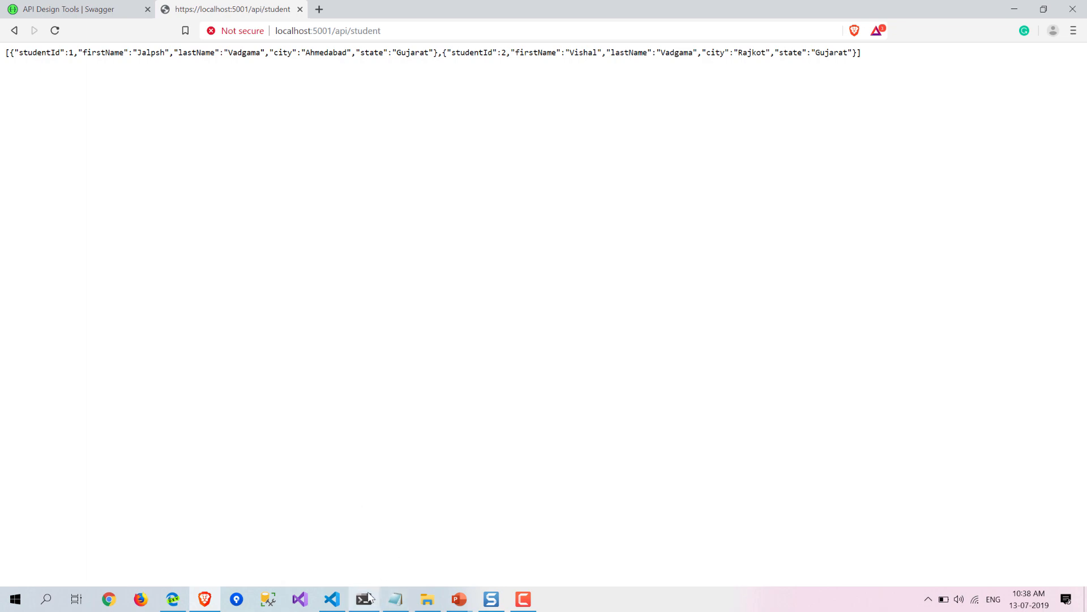
- Switch to the Notepad notes holding the Swagger setup code
left_click(364, 598)
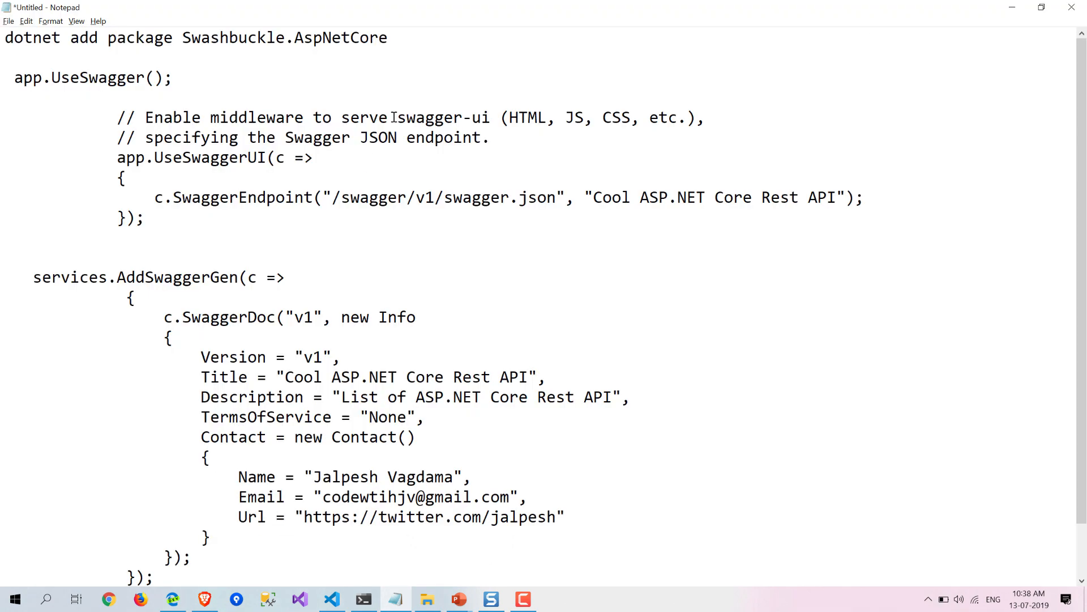
- Copy the 'dotnet add package Swashbuckle.AspNetCore' line and return to the browser
triple_click(193, 37)
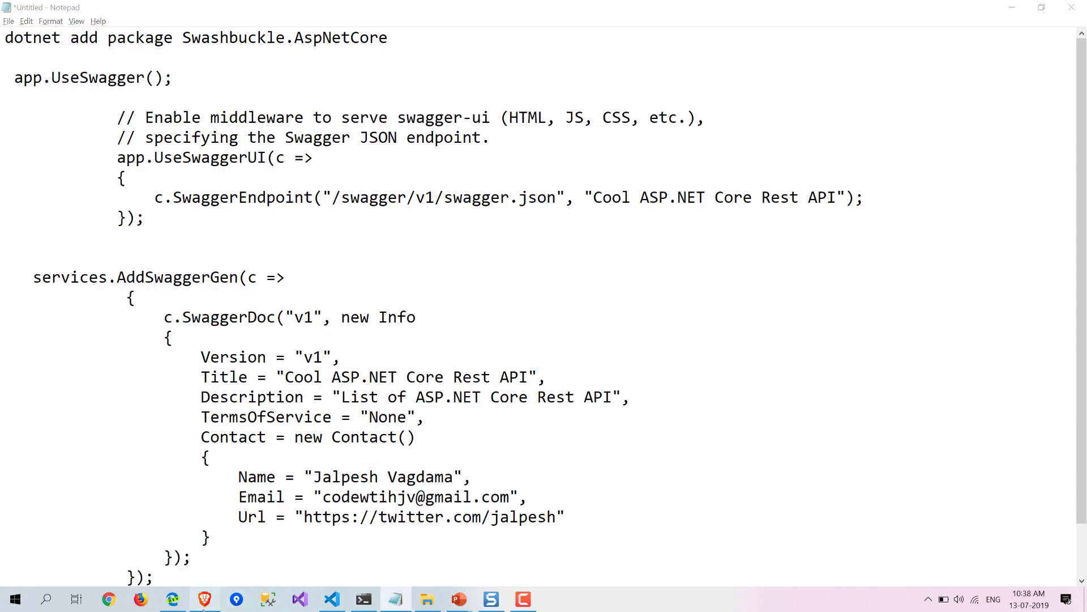
left_click(203, 599)
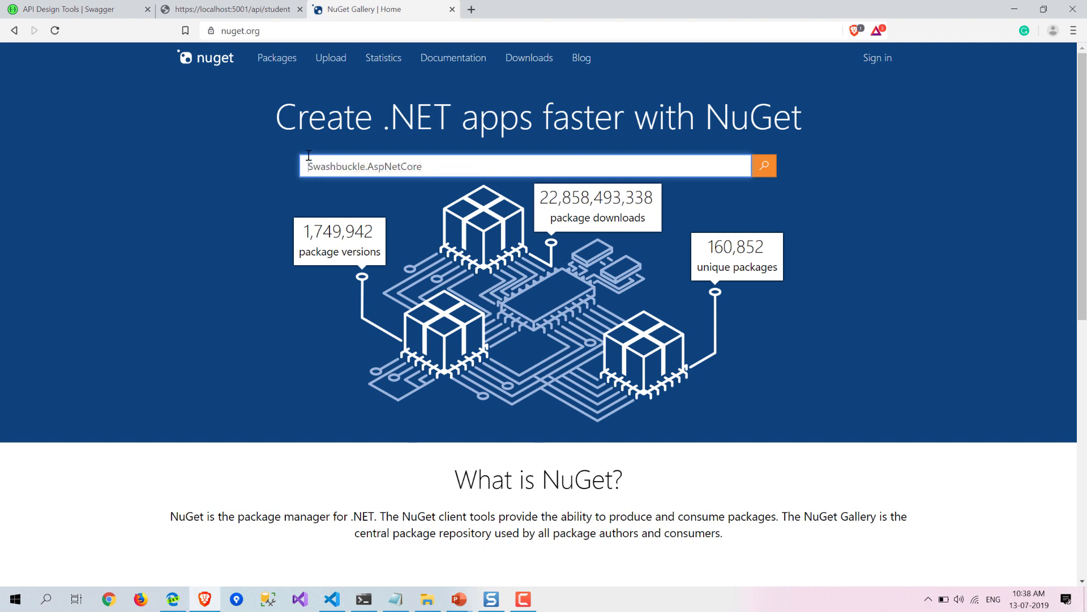
- Search NuGet for Swashbuckle.AspNetCore and open its package page
left_click(763, 165)
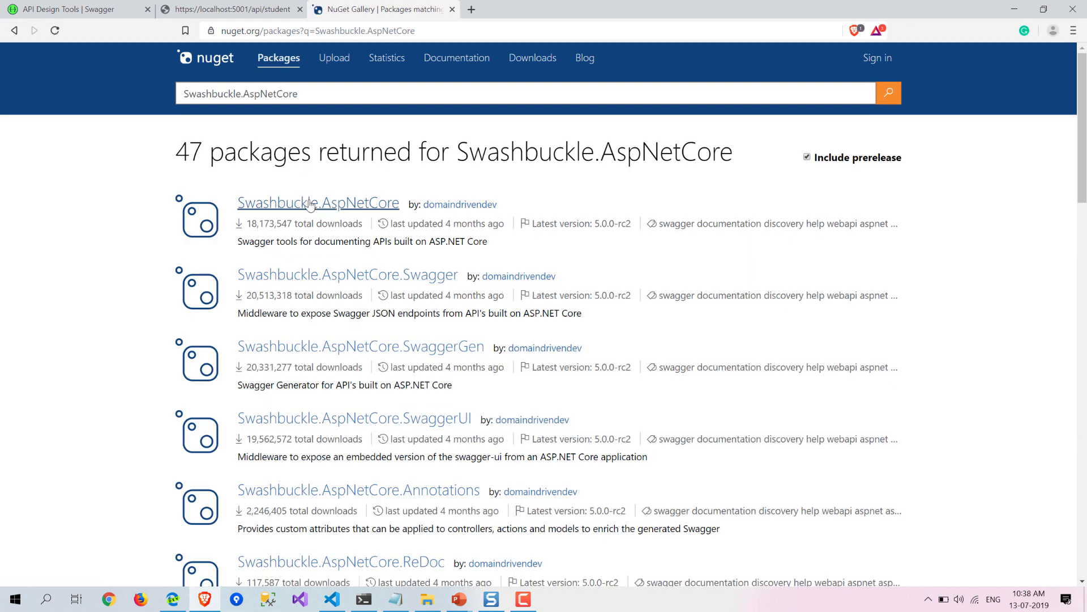
left_click(318, 203)
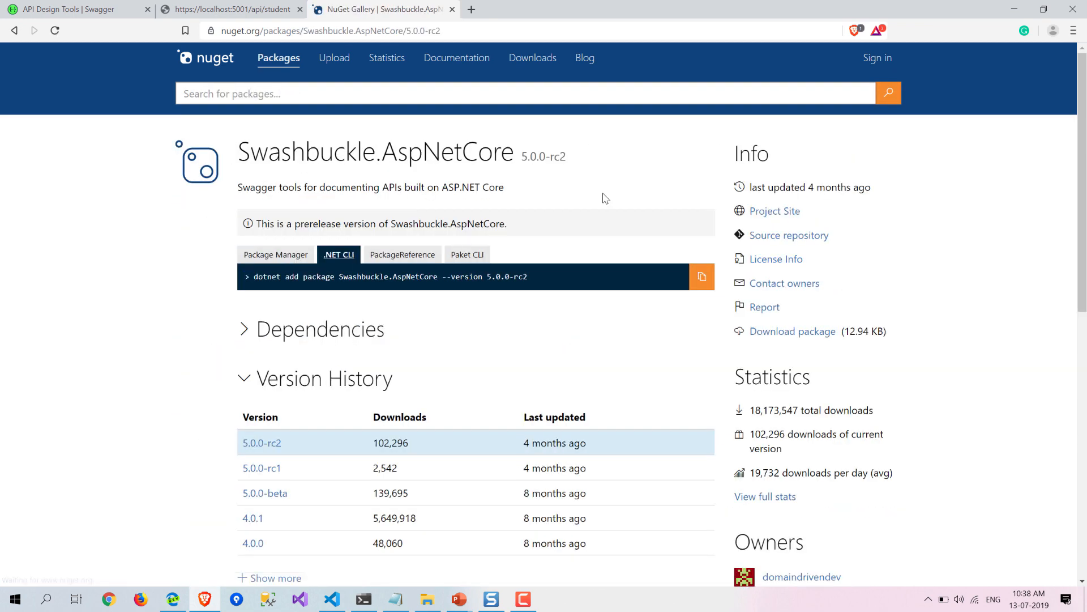
mouse_move(393, 497)
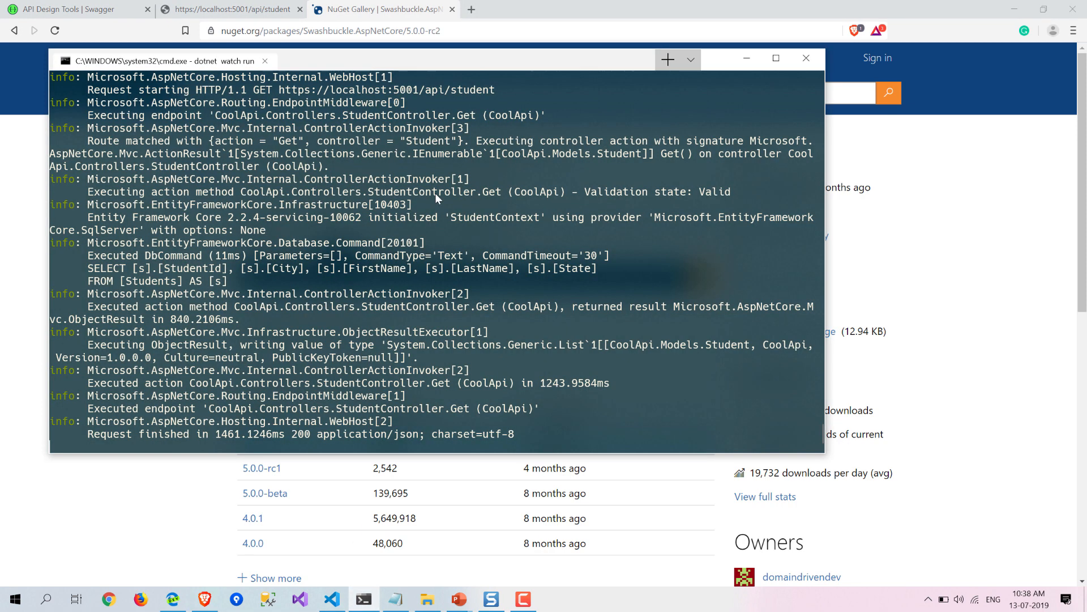
- Stop dotnet watch and run 'dotnet add package Swashbuckle.AspNetCore' in CoolApi
key("ctrl+c")
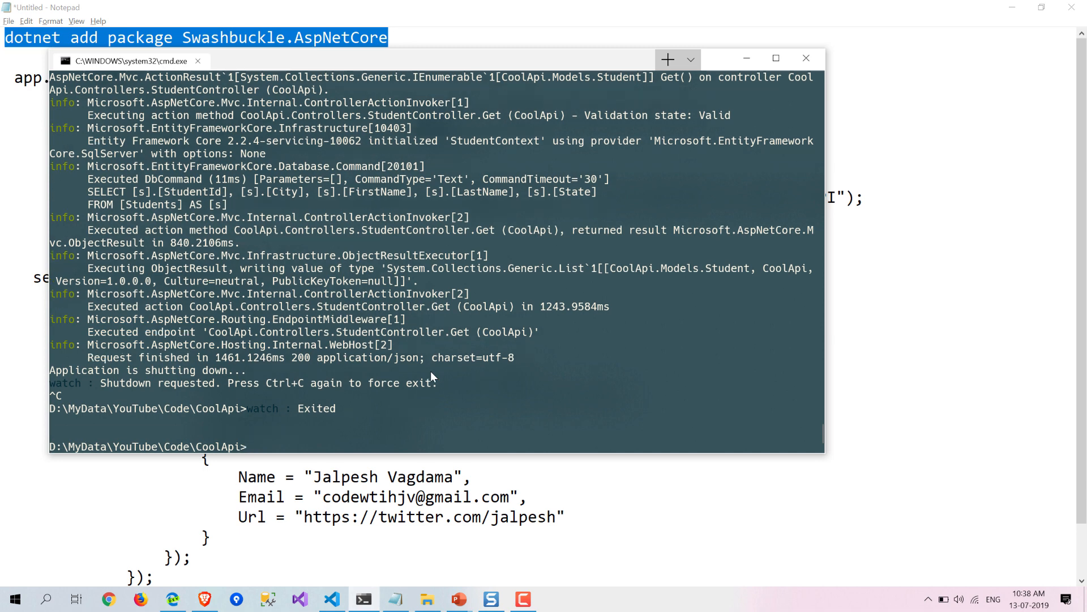
mouse_move(249, 450)
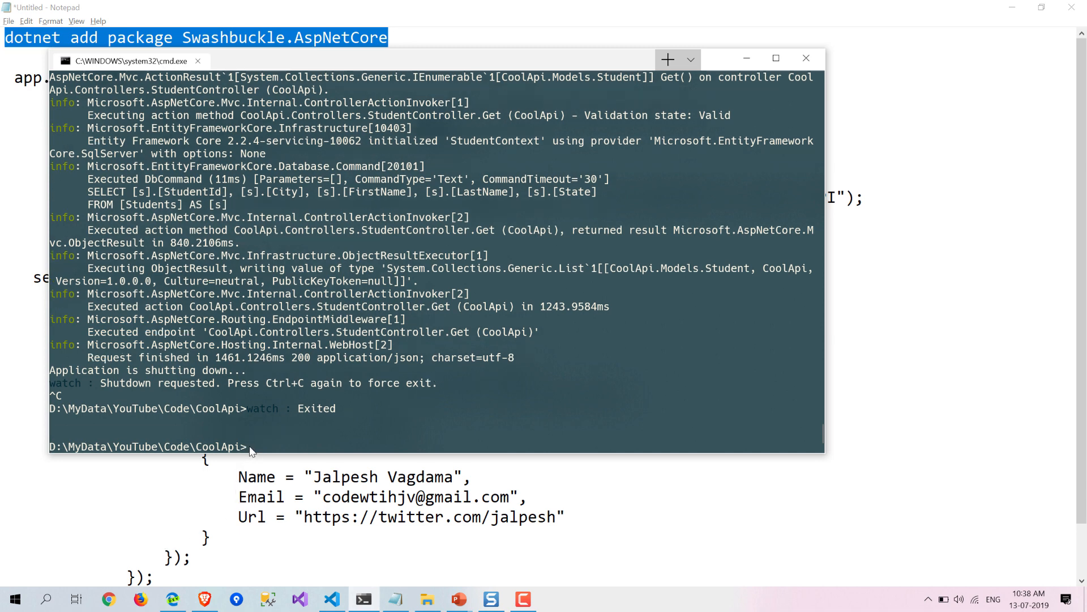
type("dotnet add package Swashbuckle.AspNetCore")
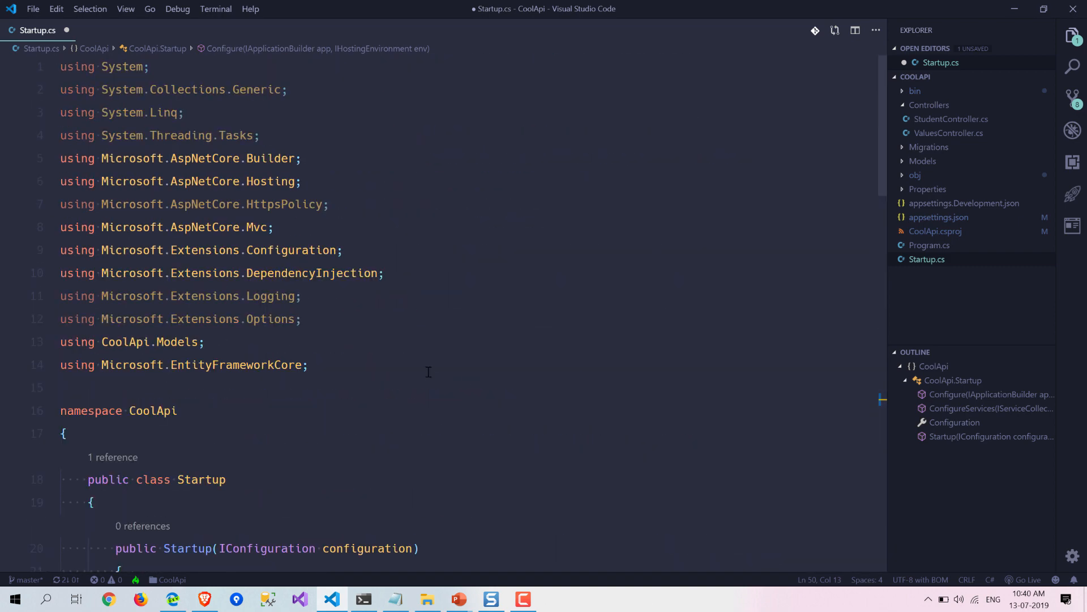
- Paste the UseSwagger/UseSwaggerUI snippet above app.UseMvc() in Configure and save Startup.cs
scroll("down", 3)
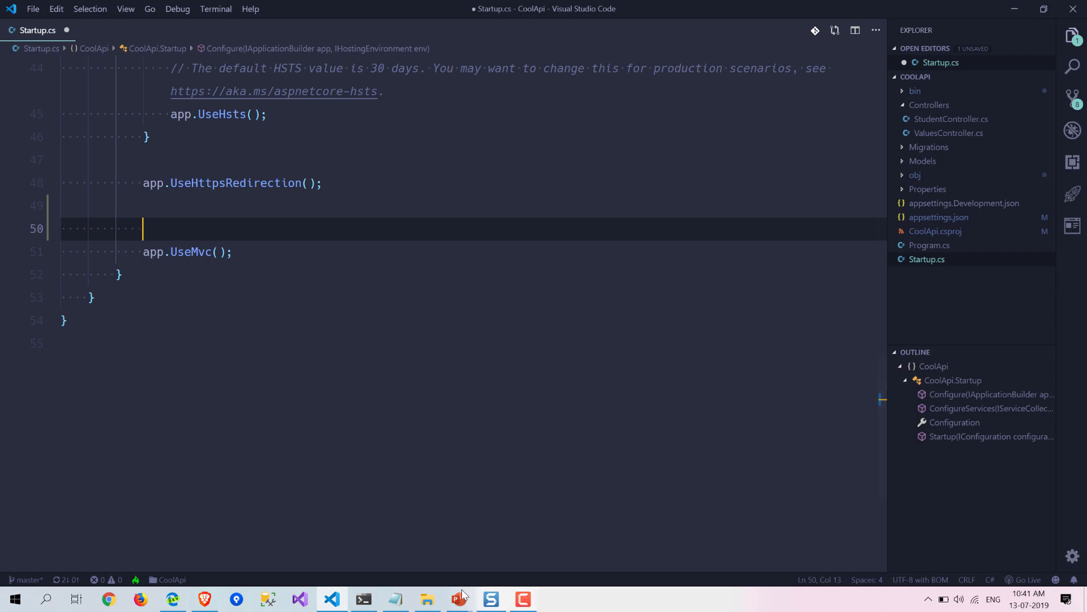
left_click(395, 599)
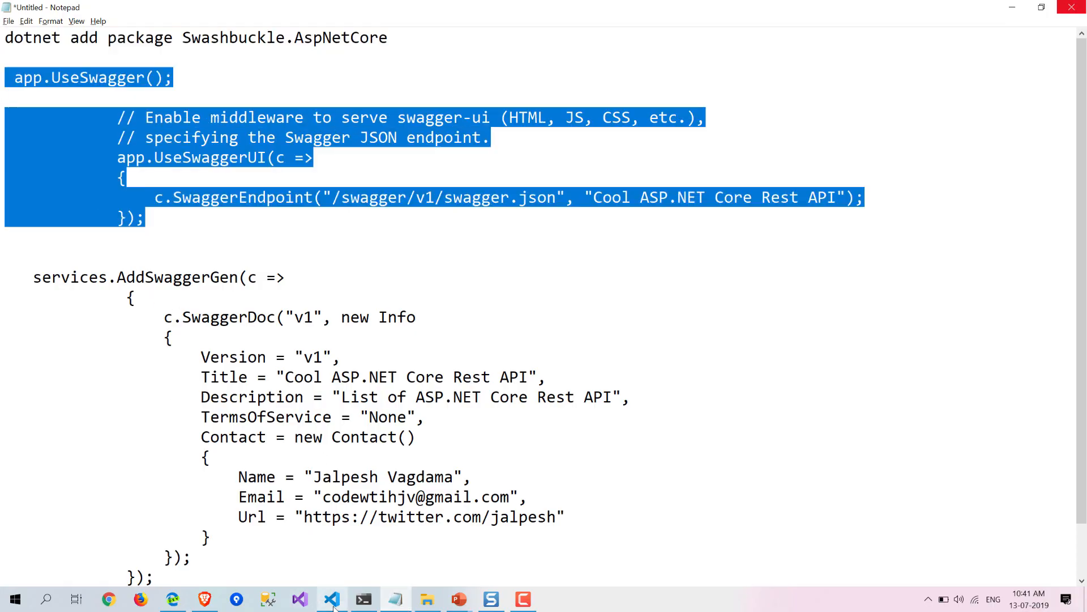
left_click(331, 598)
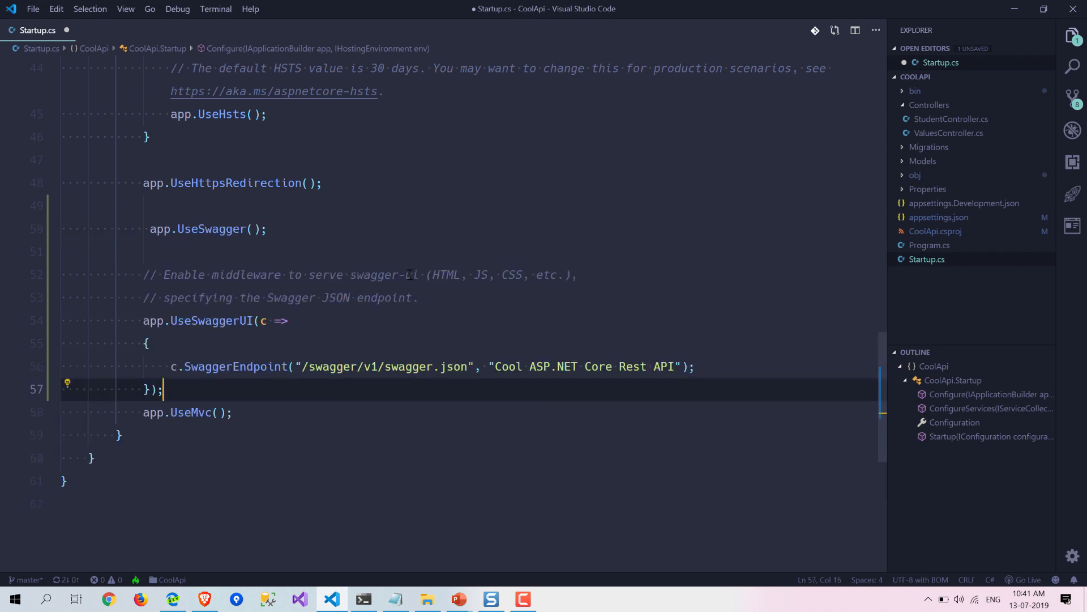
key("ctrl+s")
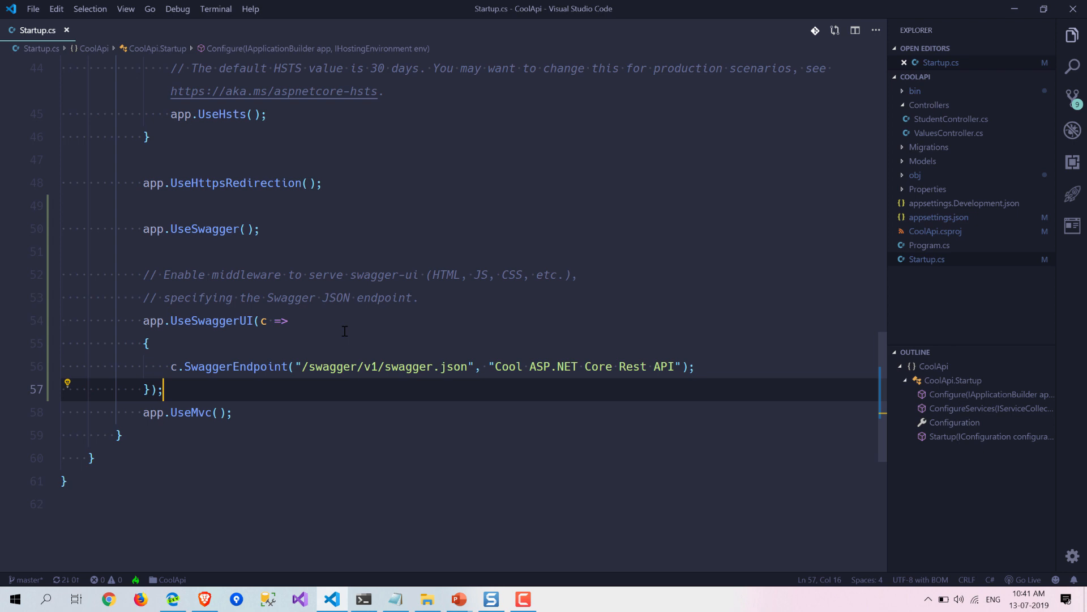
- Remove the blank line after UseSwagger, save, and review the swagger.json endpoint path
left_click(260, 229)
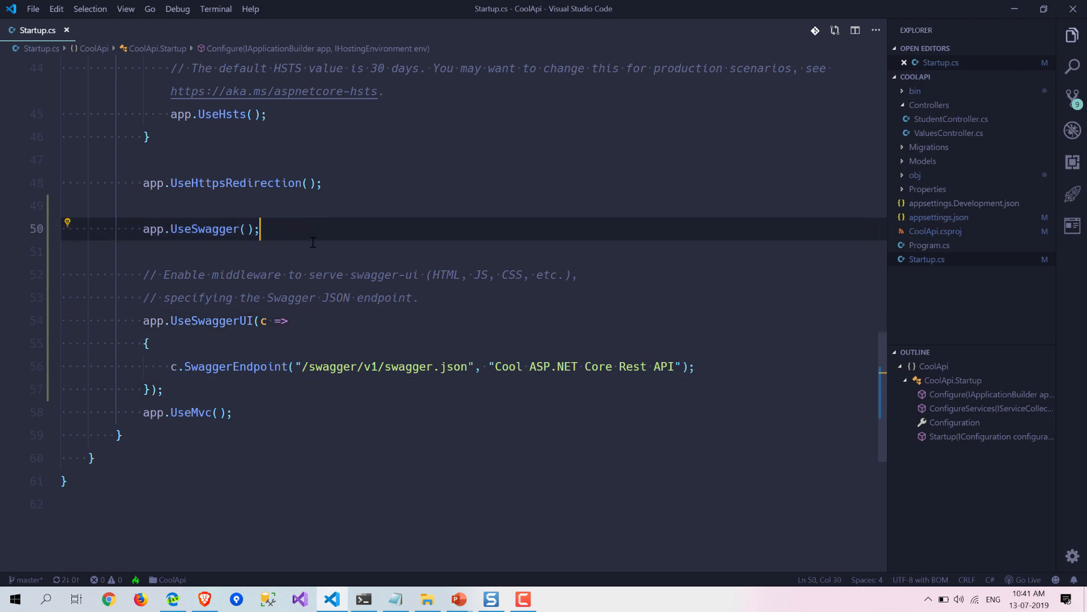
key("Backspace")
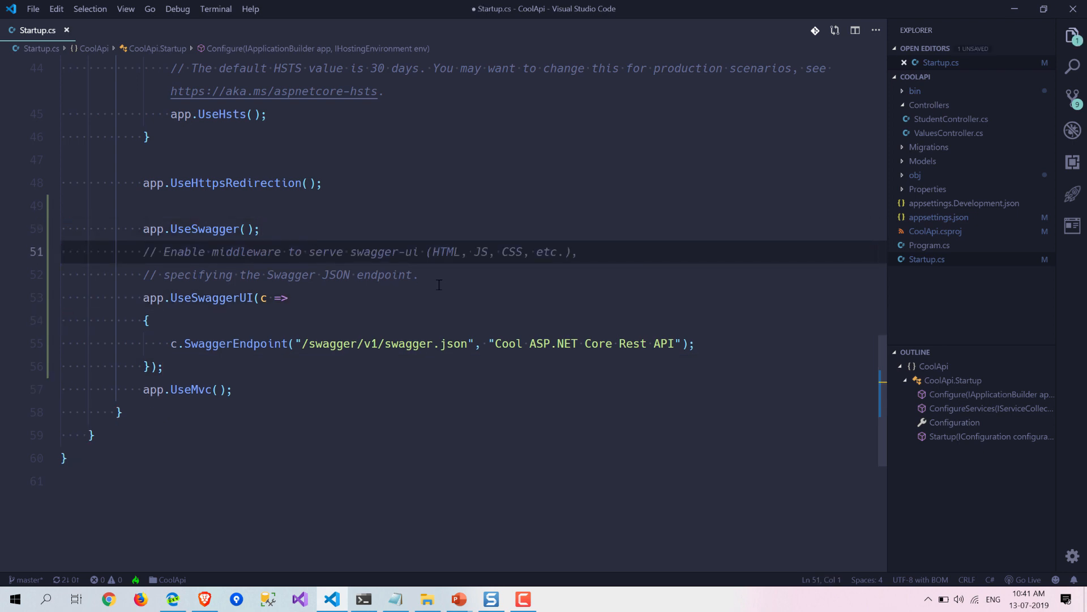
key("ctrl+s")
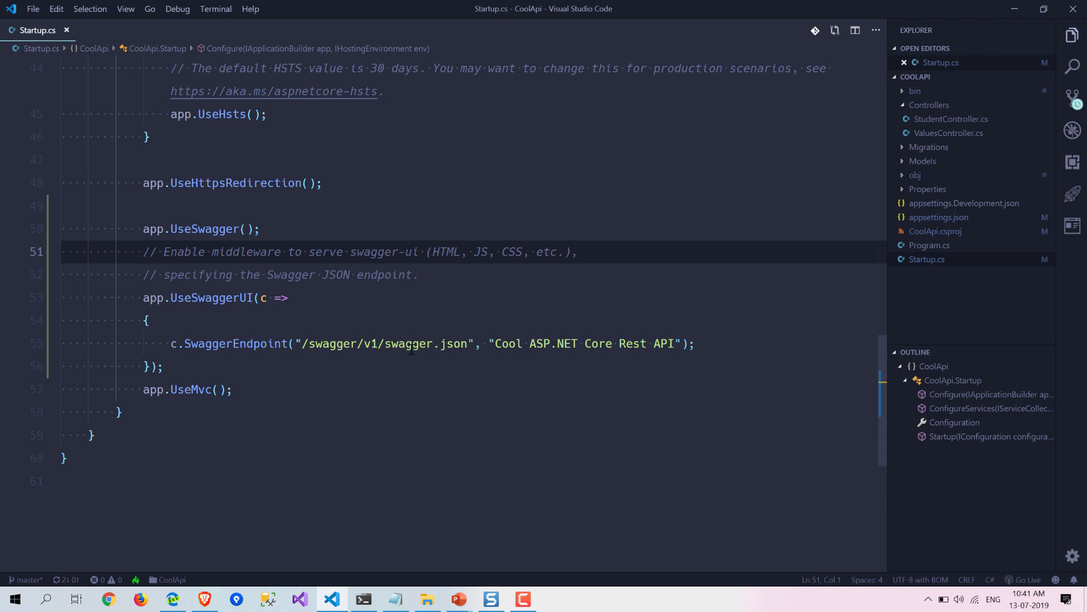
double_click(408, 343)
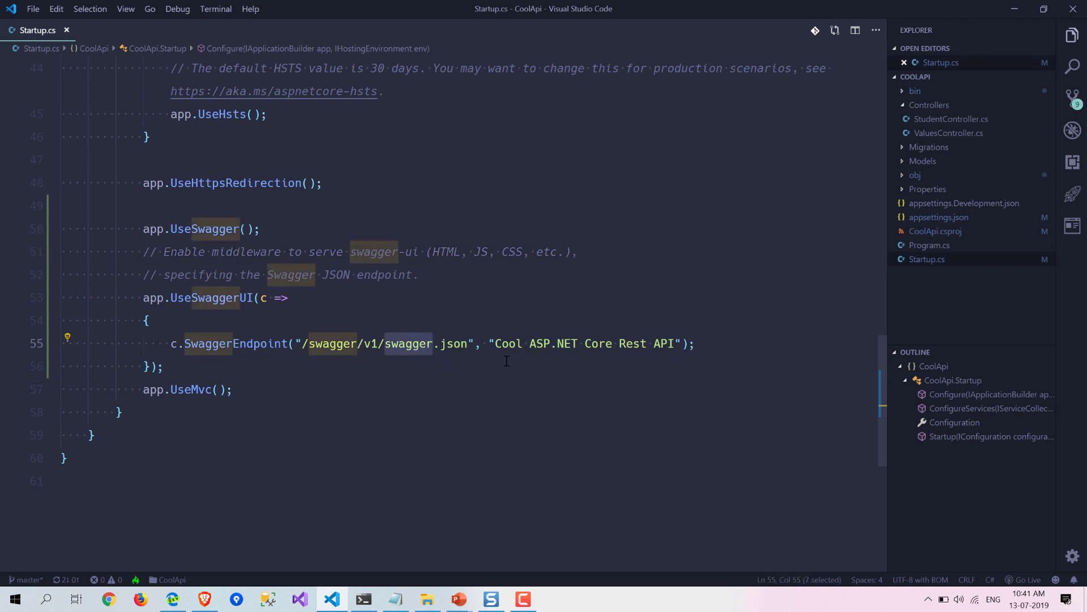
mouse_move(483, 372)
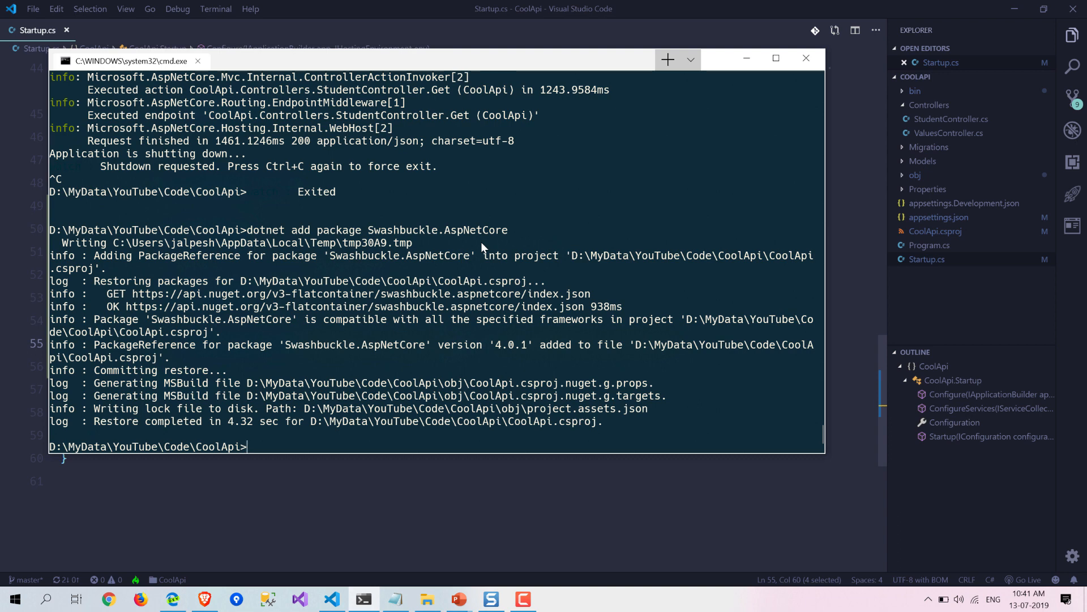
mouse_move(353, 487)
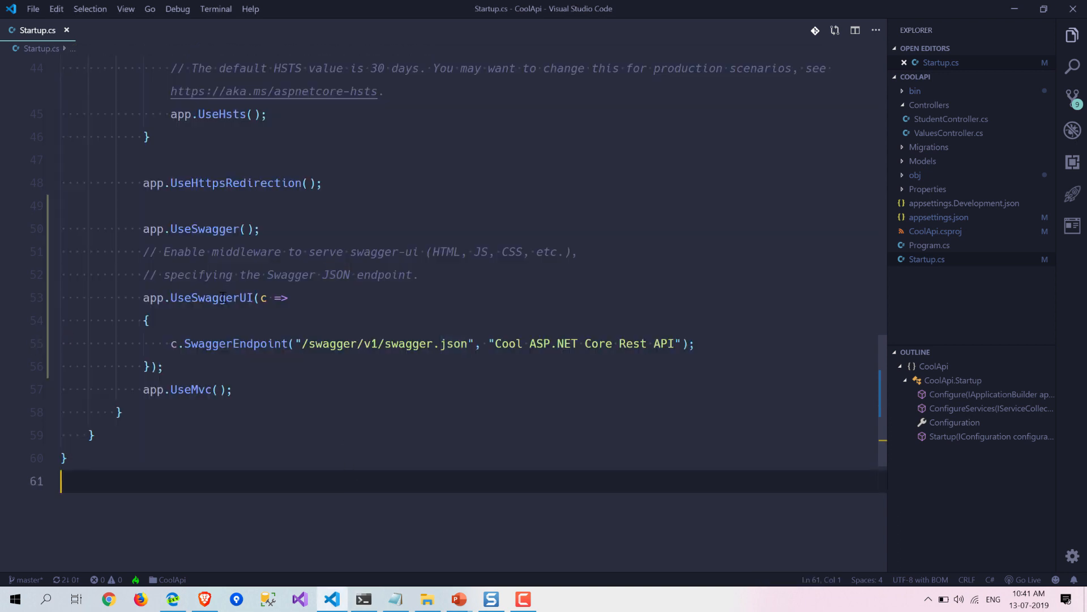
double_click(212, 298)
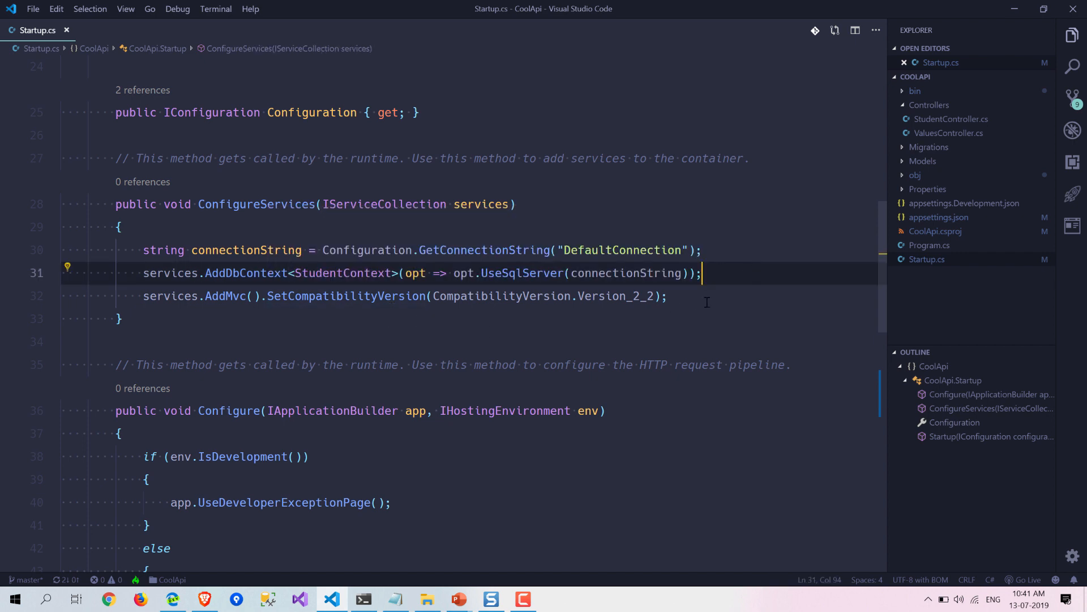
- Paste services.AddSwaggerGen with a v1 SwaggerDoc after AddMvc and quick-fix the Swashbuckle.AspNetCore.Swagger using
key("Enter")
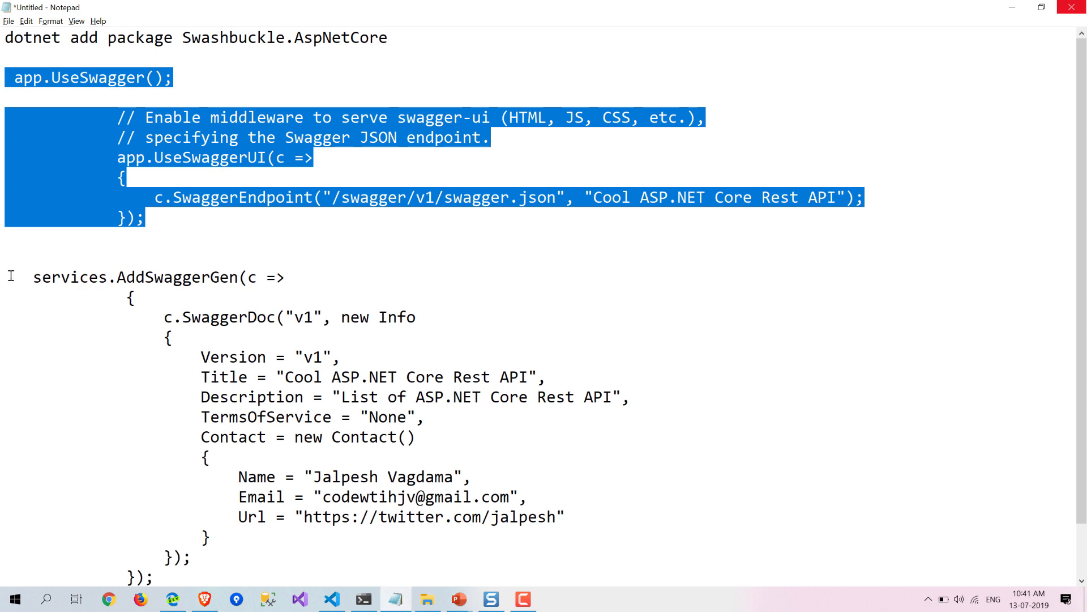
scroll("down", 3)
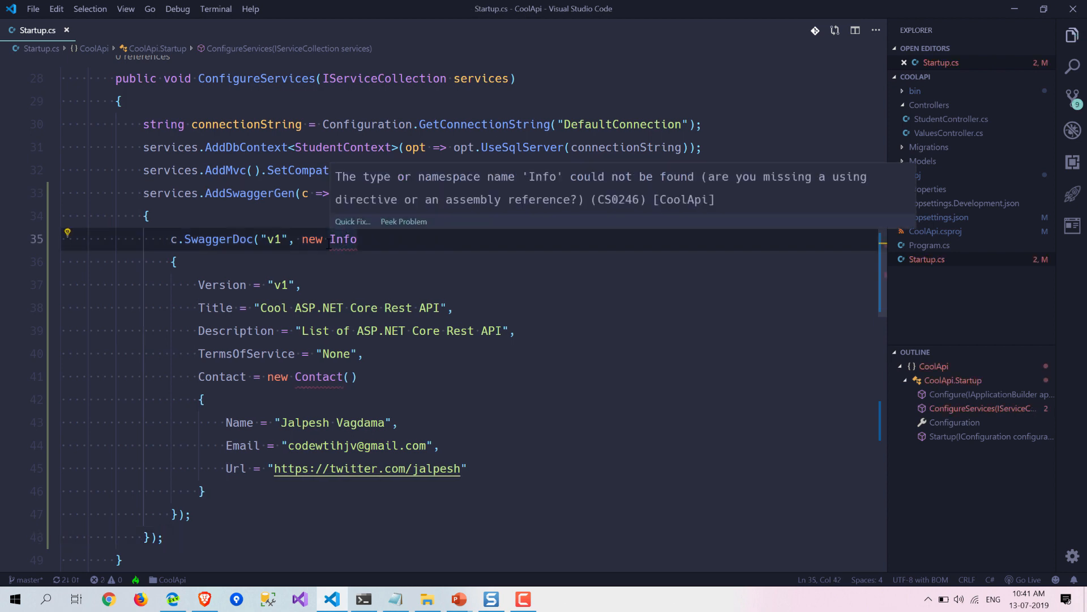
left_click(67, 232)
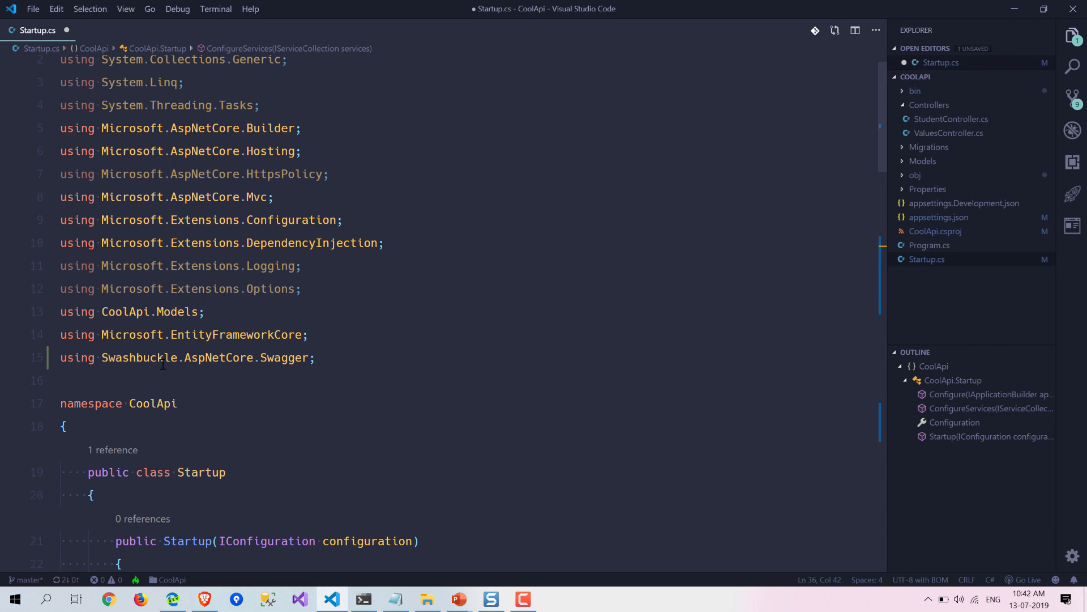
- Read the new using line and the SwaggerDoc Info Version and TermsOfService values
double_click(217, 357)
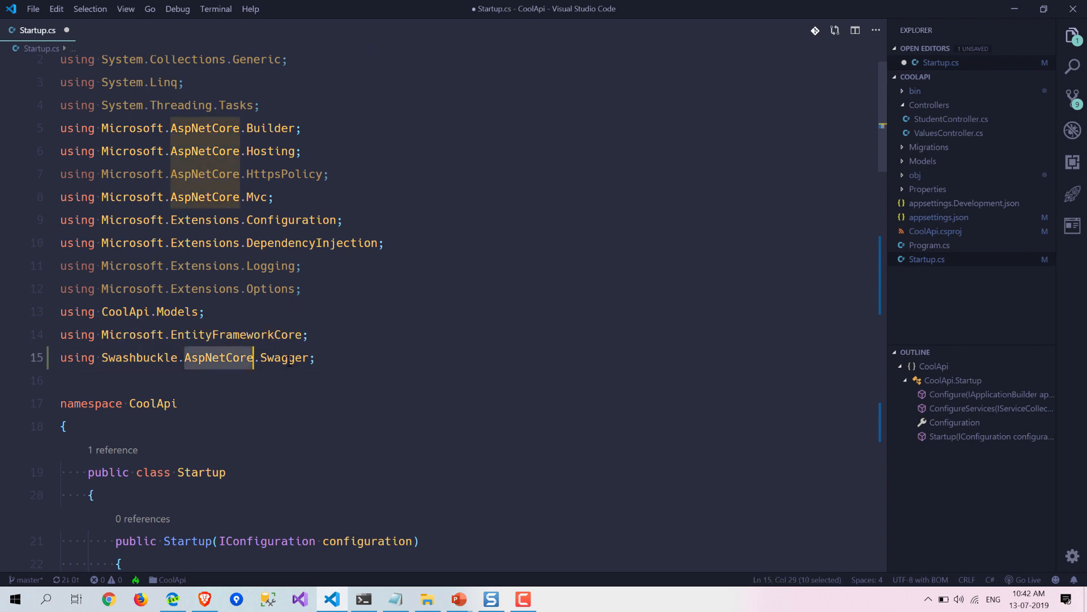
scroll("down", 3)
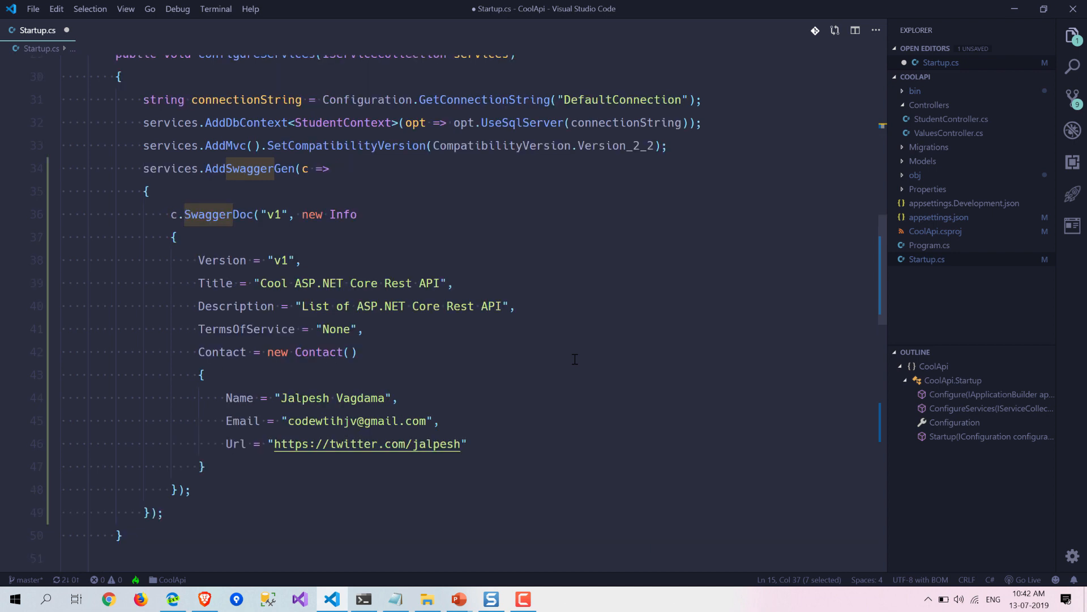
mouse_move(409, 294)
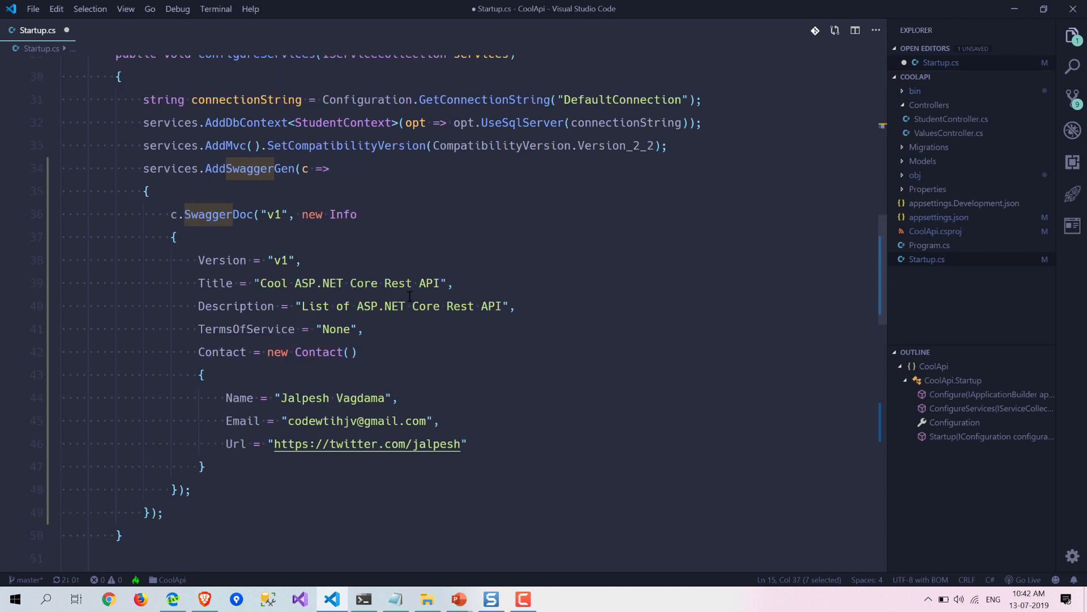
left_click(299, 260)
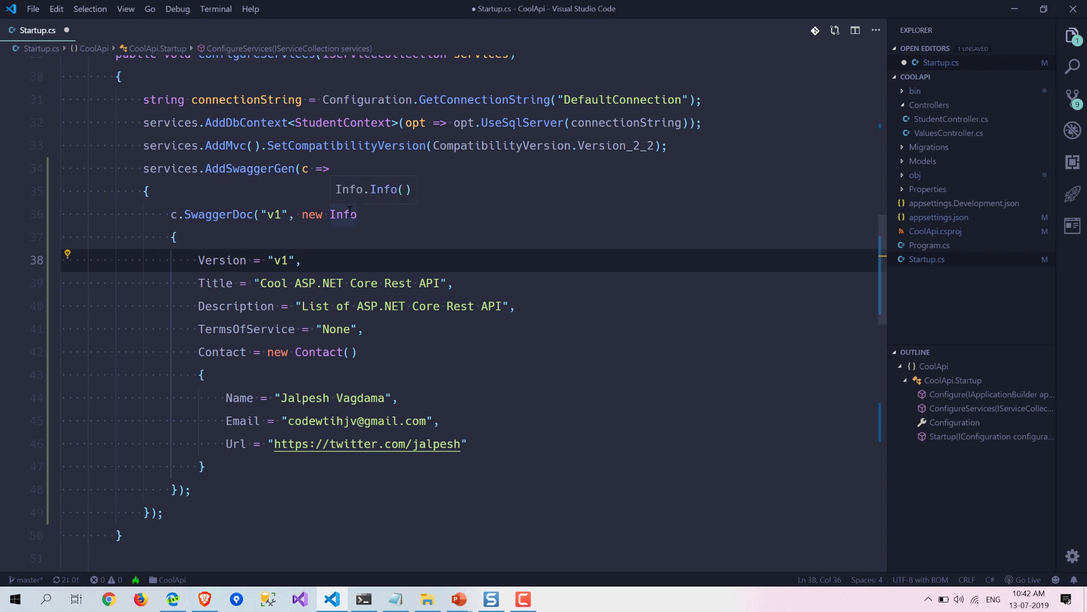
mouse_move(246, 296)
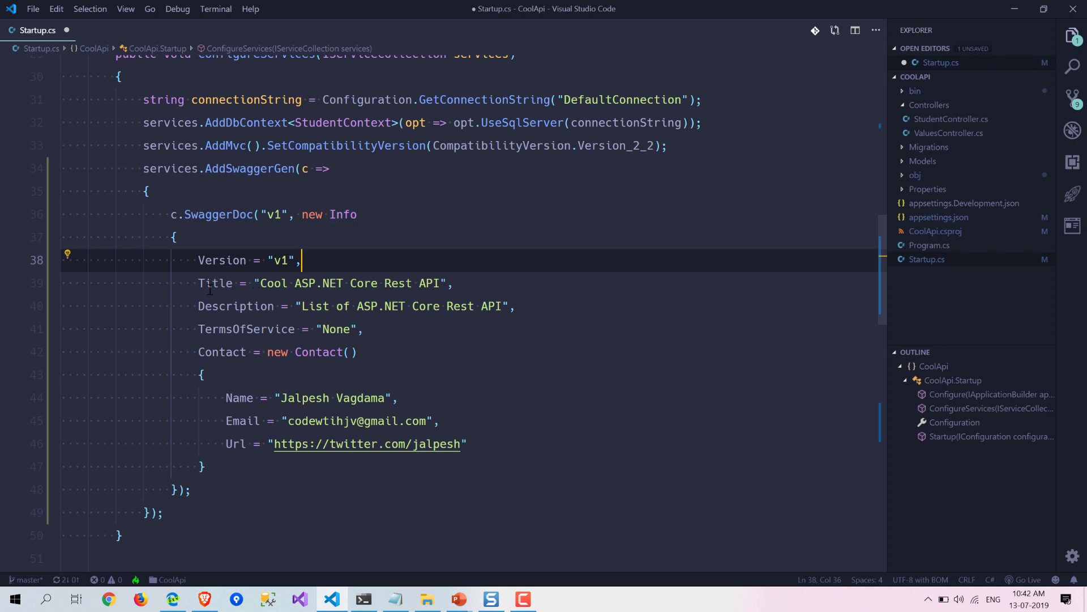
mouse_move(223, 261)
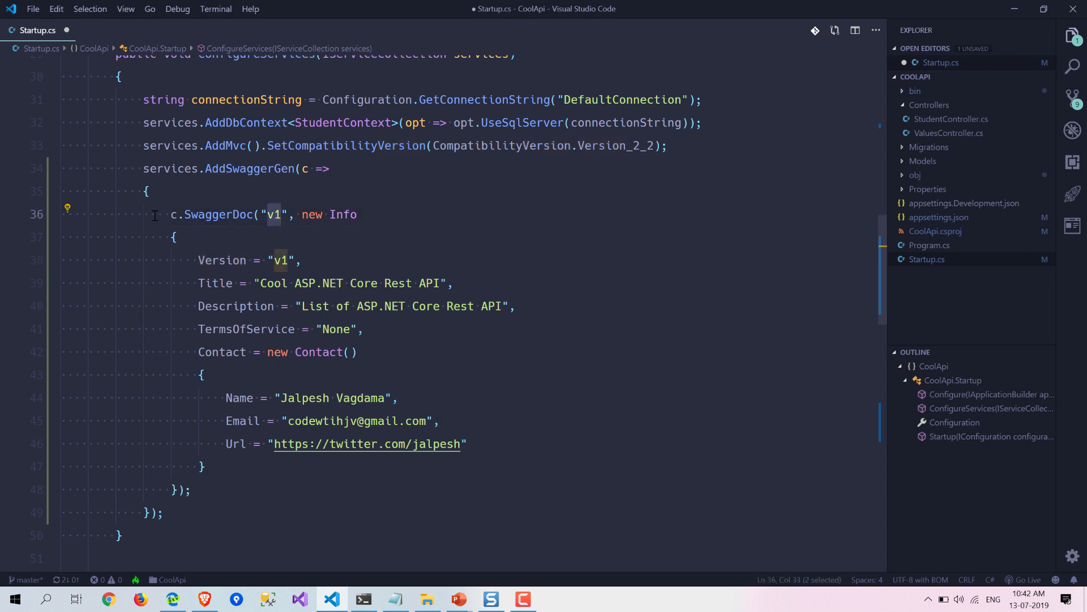
mouse_move(211, 487)
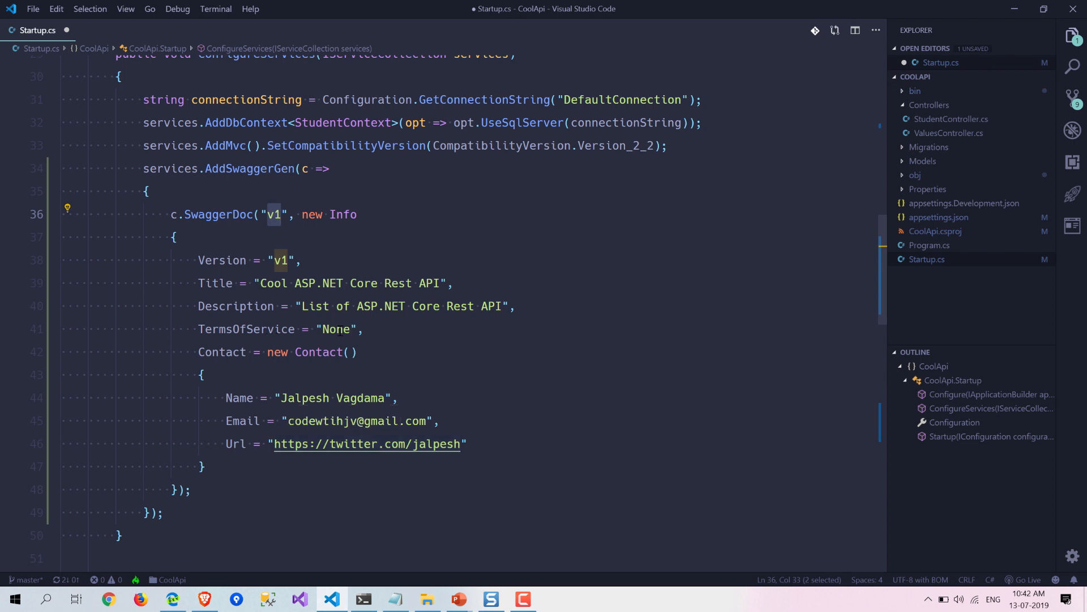
double_click(336, 329)
type("dotnet watch ru")
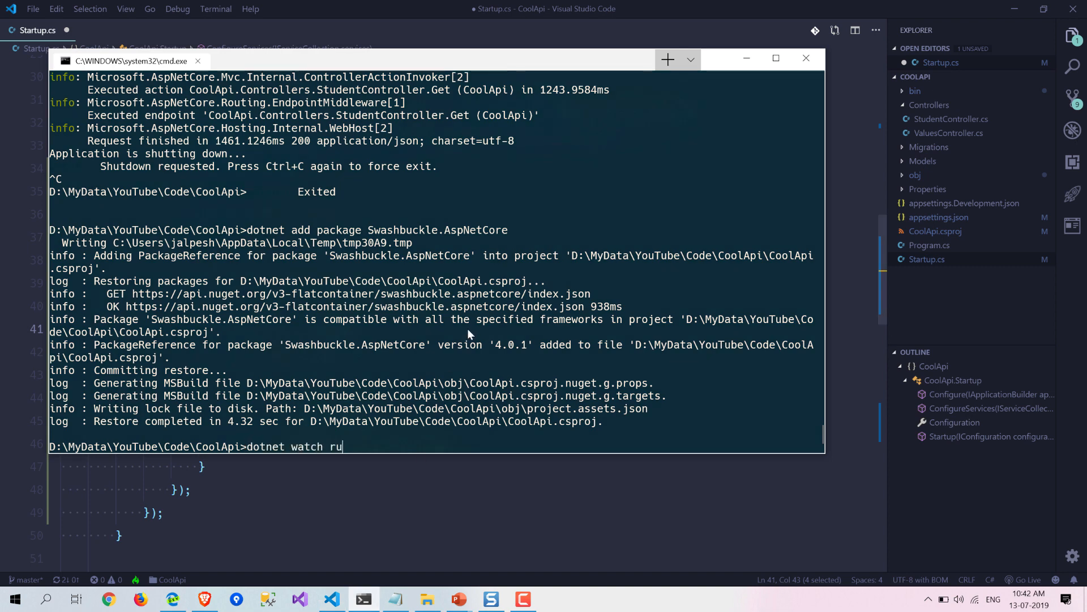
- View the dotnet watch run output with CS0246 errors for missing Info and Contact types
type("n")
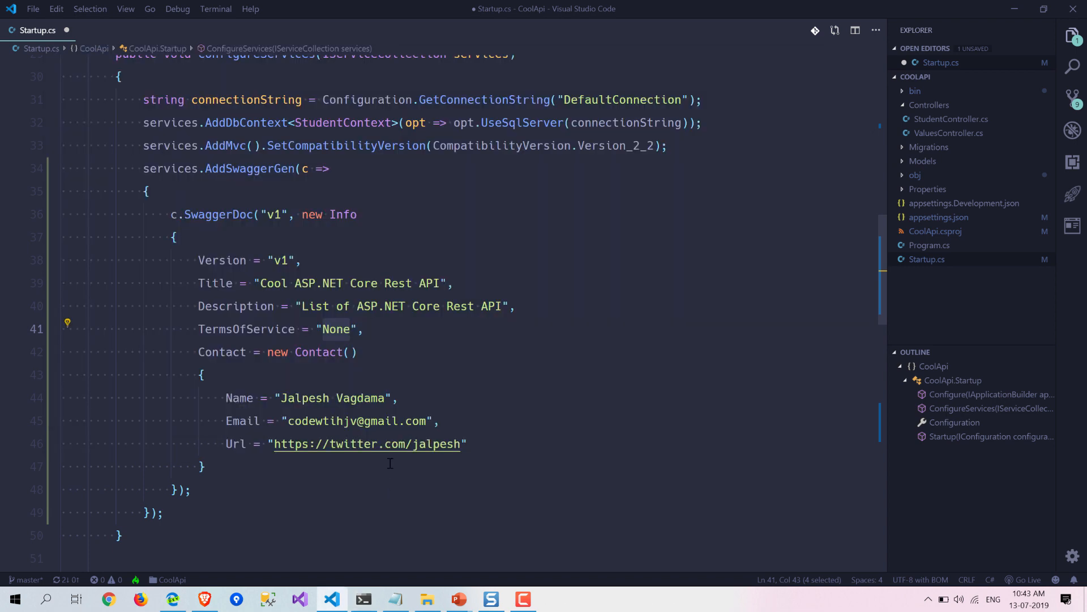
left_click(189, 490)
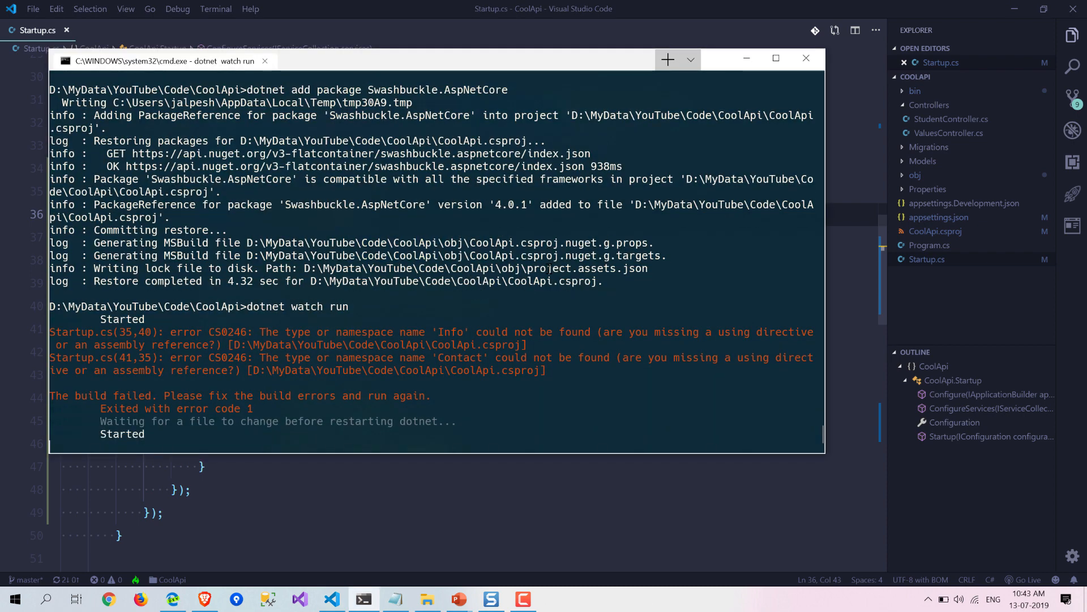
mouse_move(562, 167)
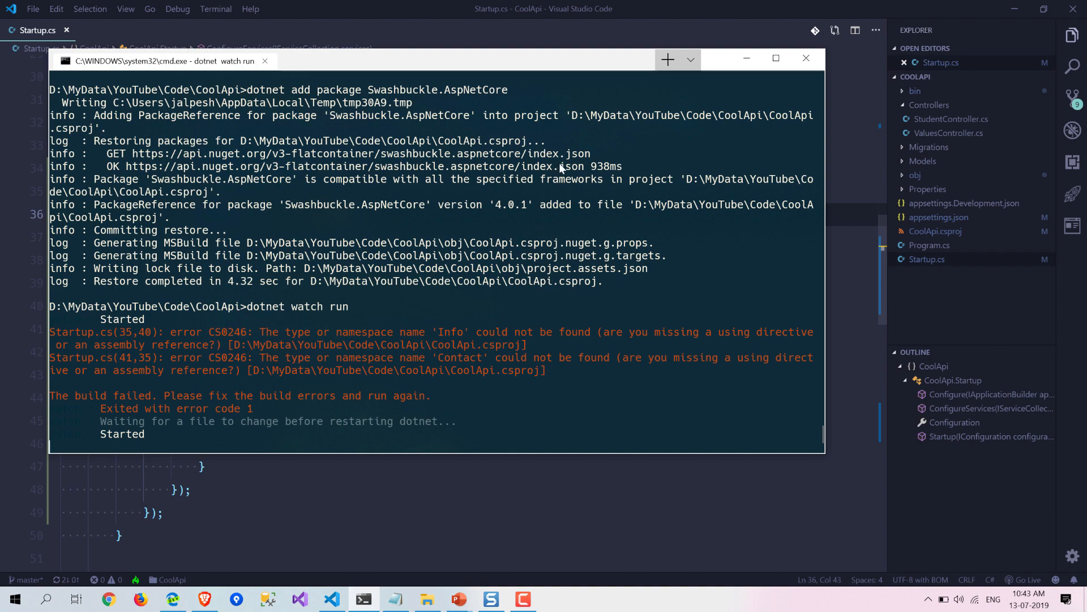
mouse_move(463, 366)
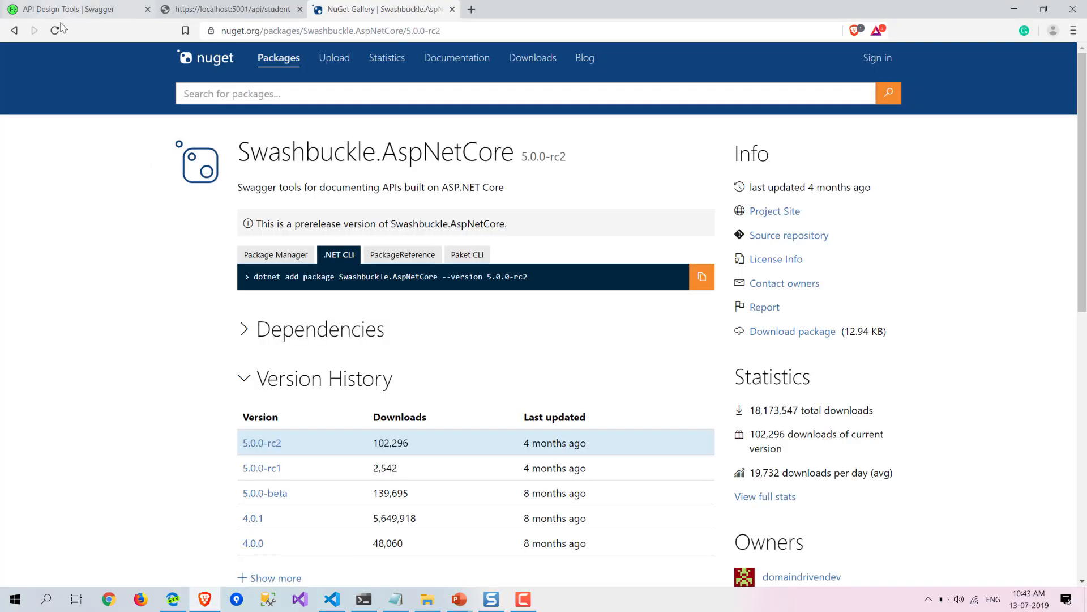
- Reload the localhost tab and load /swagger/index.html showing the Student and Values endpoints
left_click(59, 31)
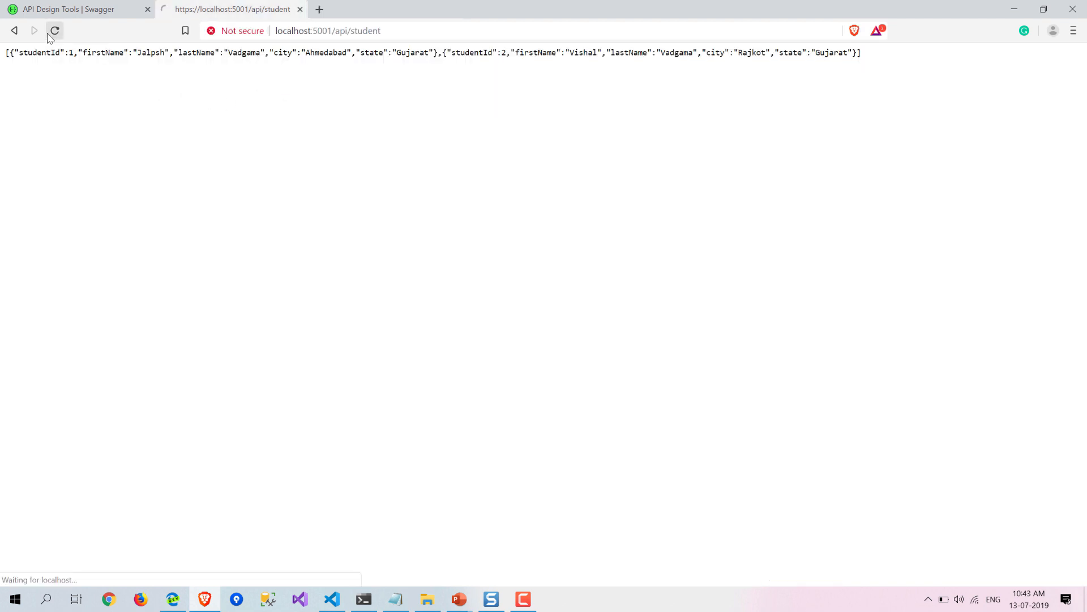
left_click(54, 31)
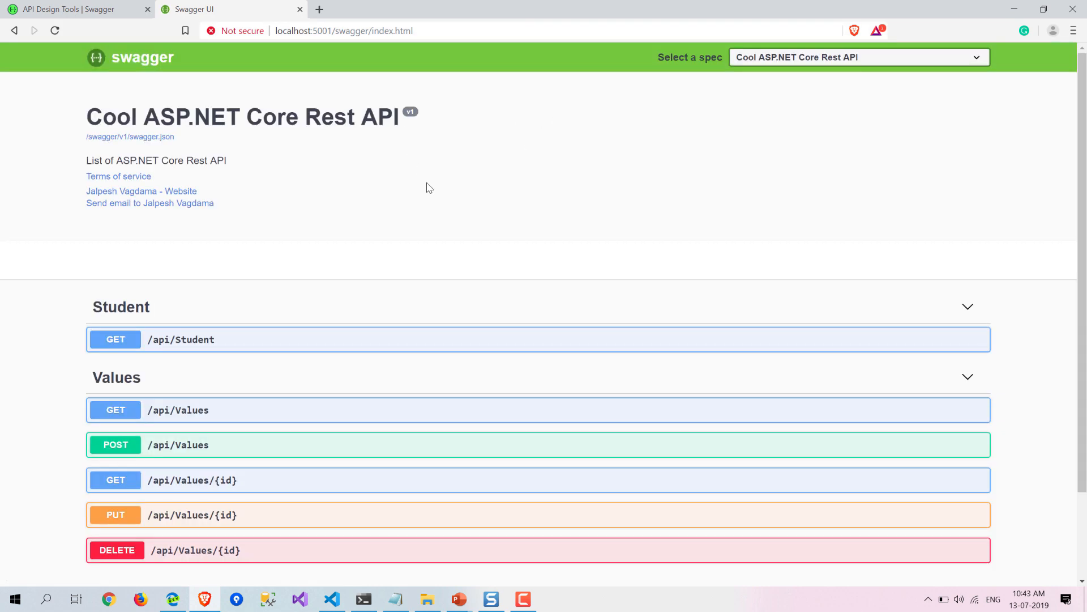
mouse_move(830, 147)
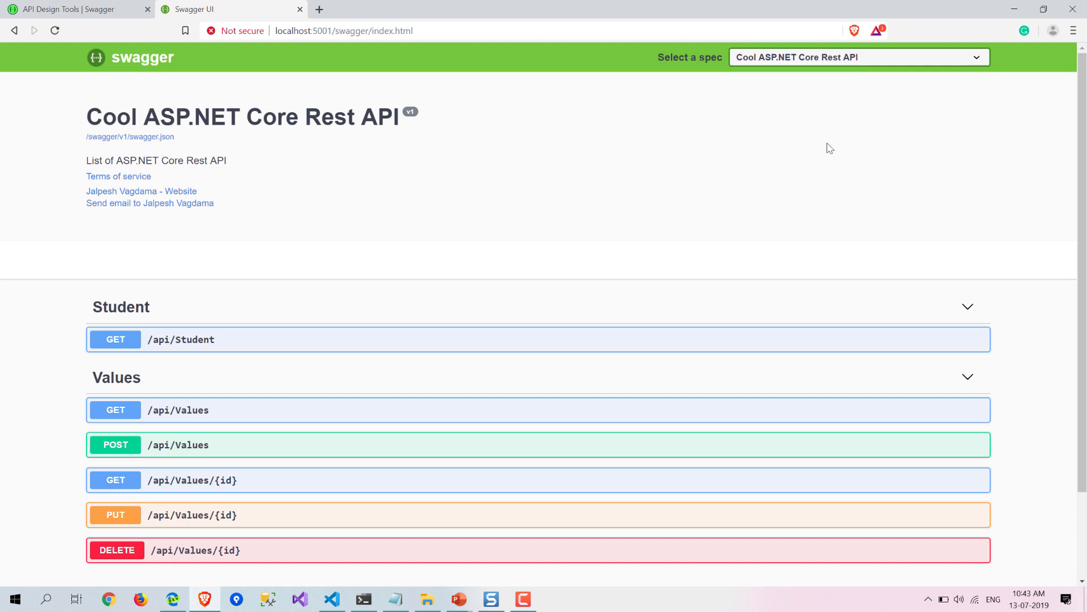
mouse_move(784, 58)
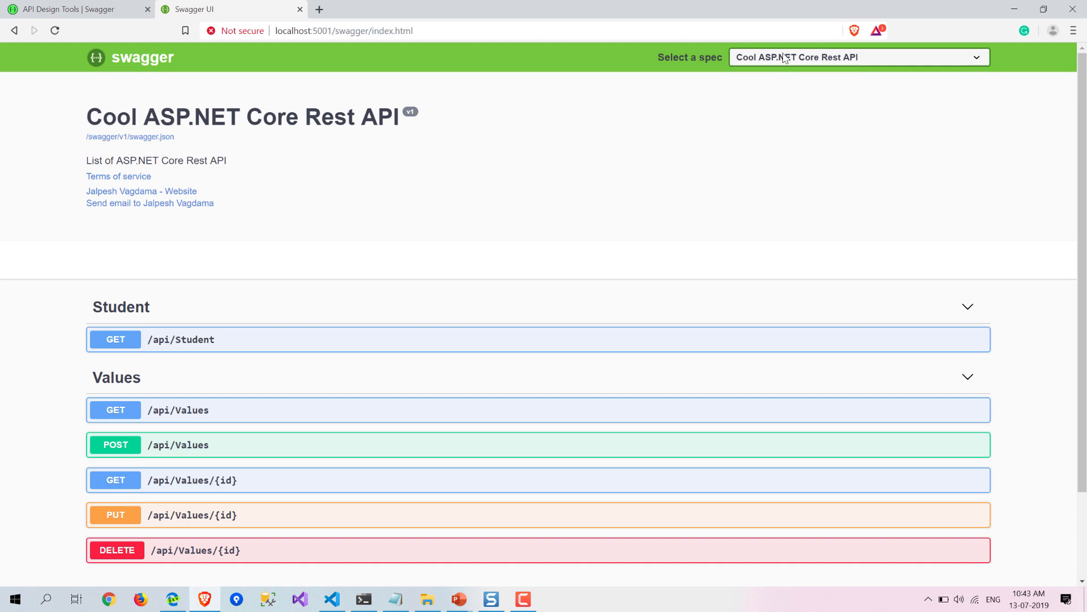
left_click(858, 56)
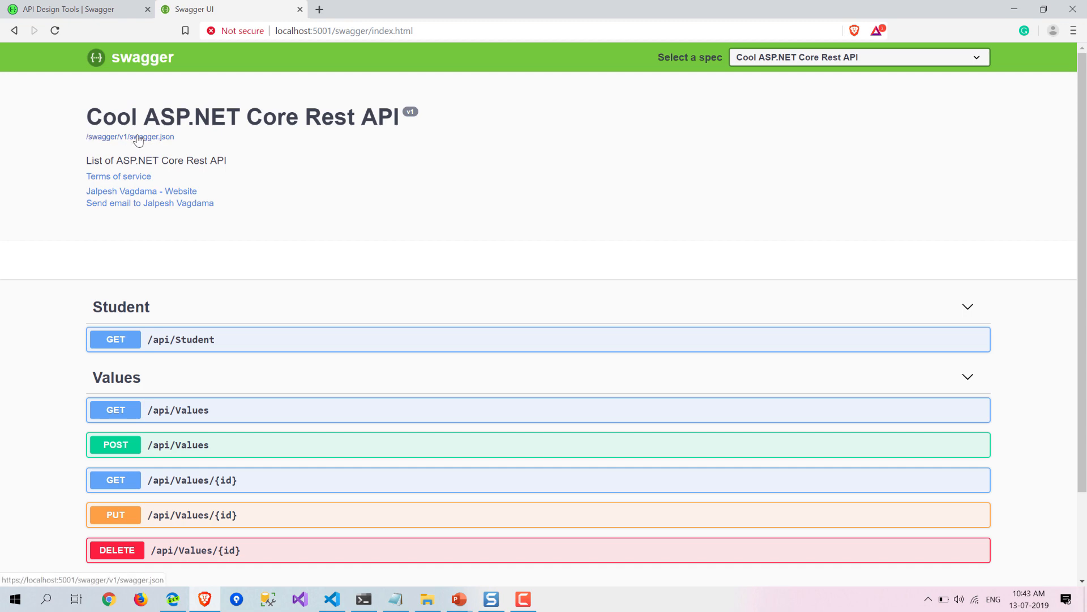
left_click(130, 137)
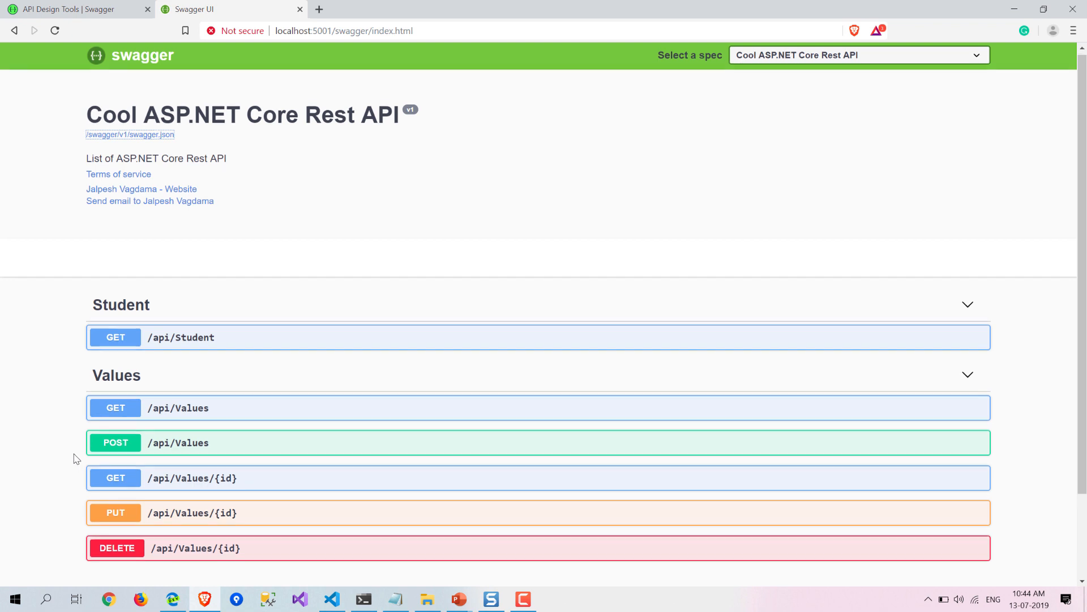
- Expand GET /api/Student, try it out and execute it to show the curl command and request URL
scroll("down", 3)
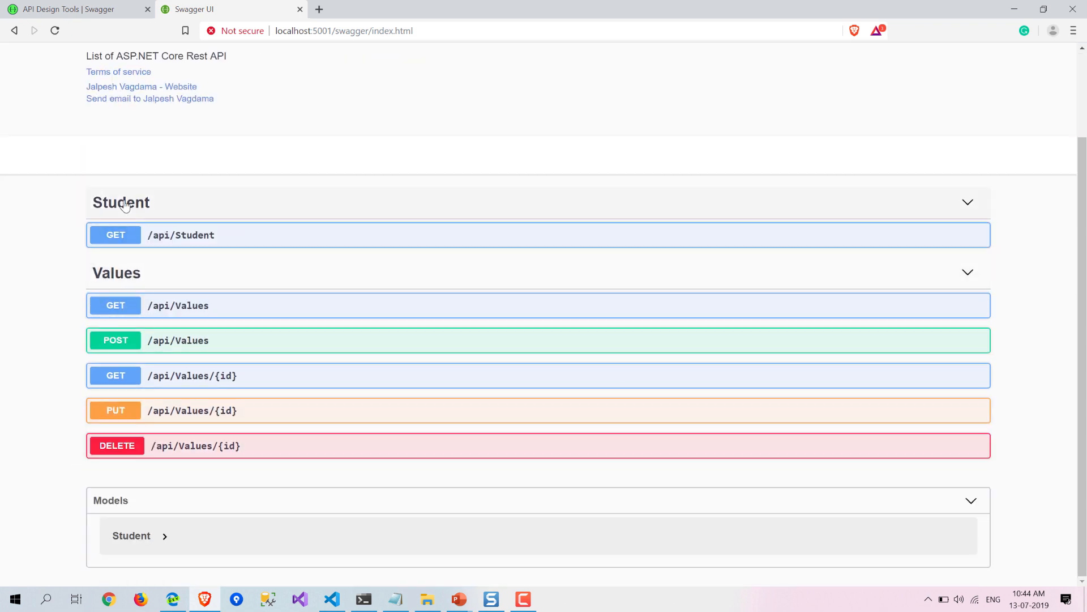
mouse_move(196, 244)
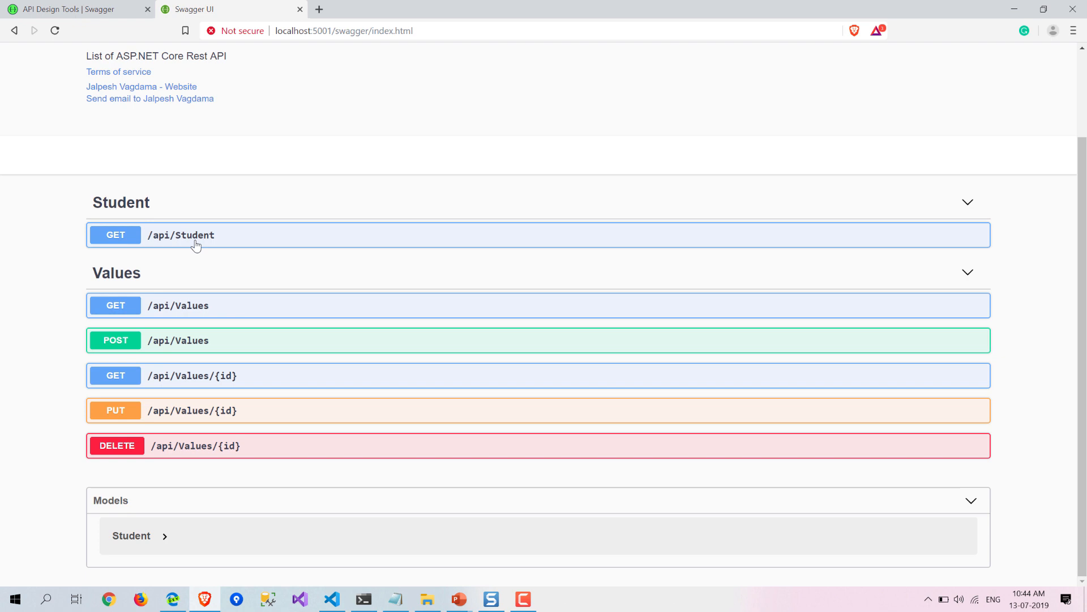
left_click(180, 235)
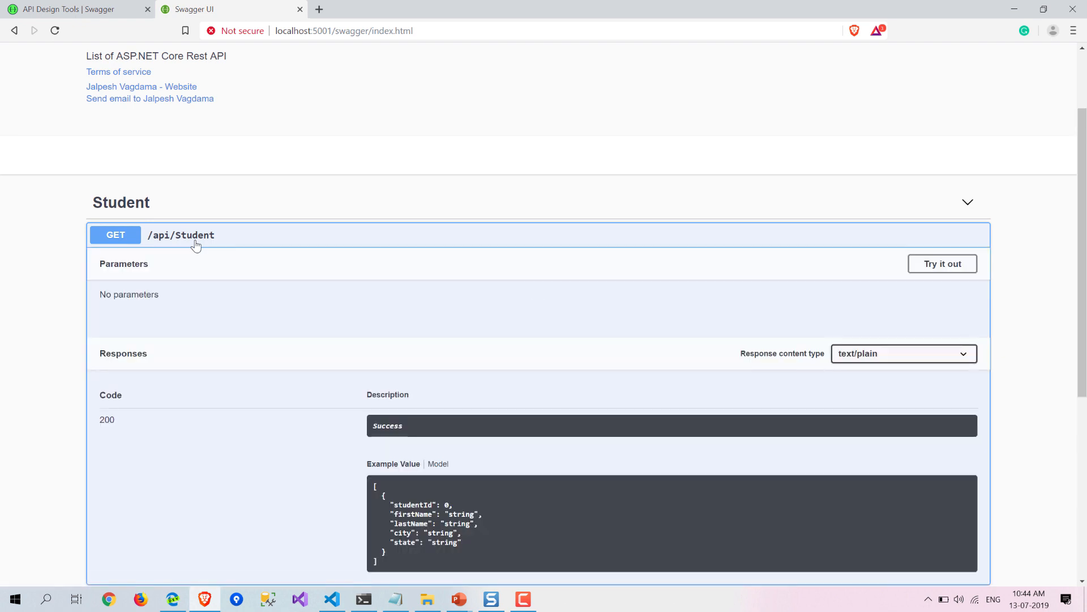
scroll("down", 3)
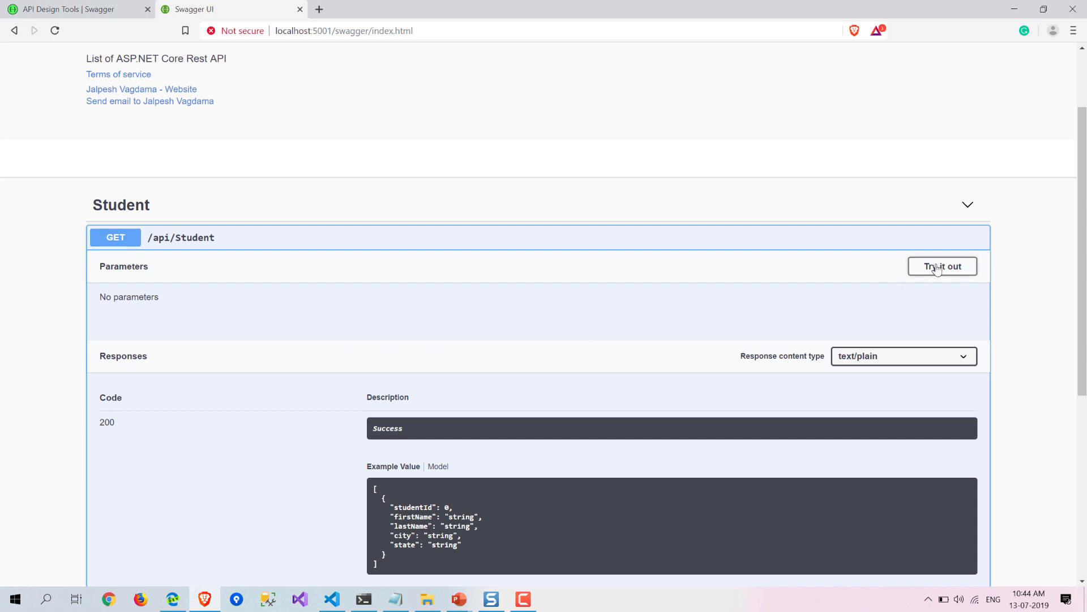
left_click(941, 265)
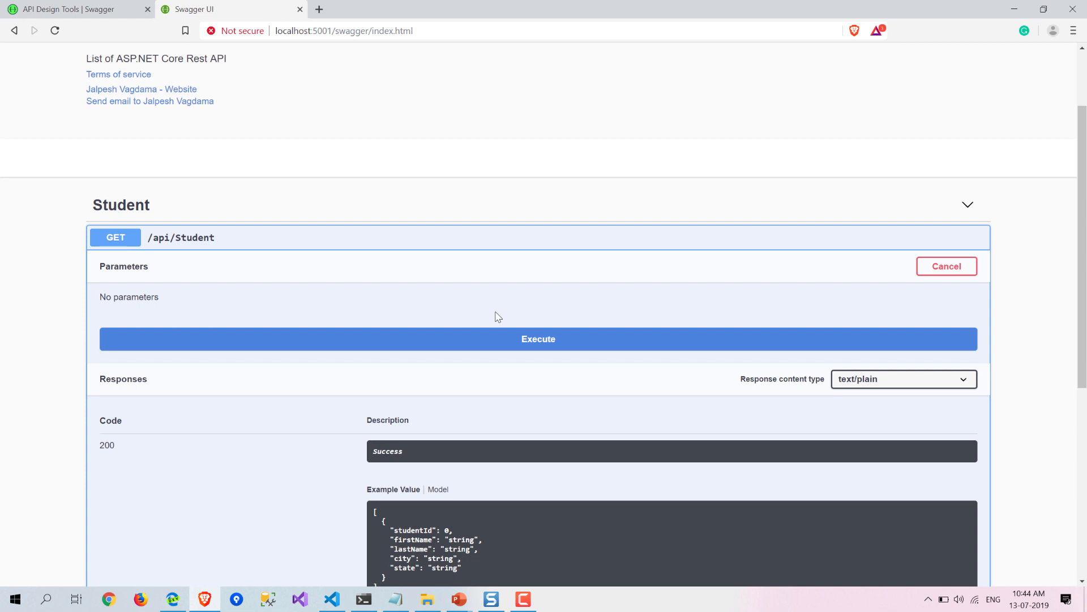
left_click(539, 339)
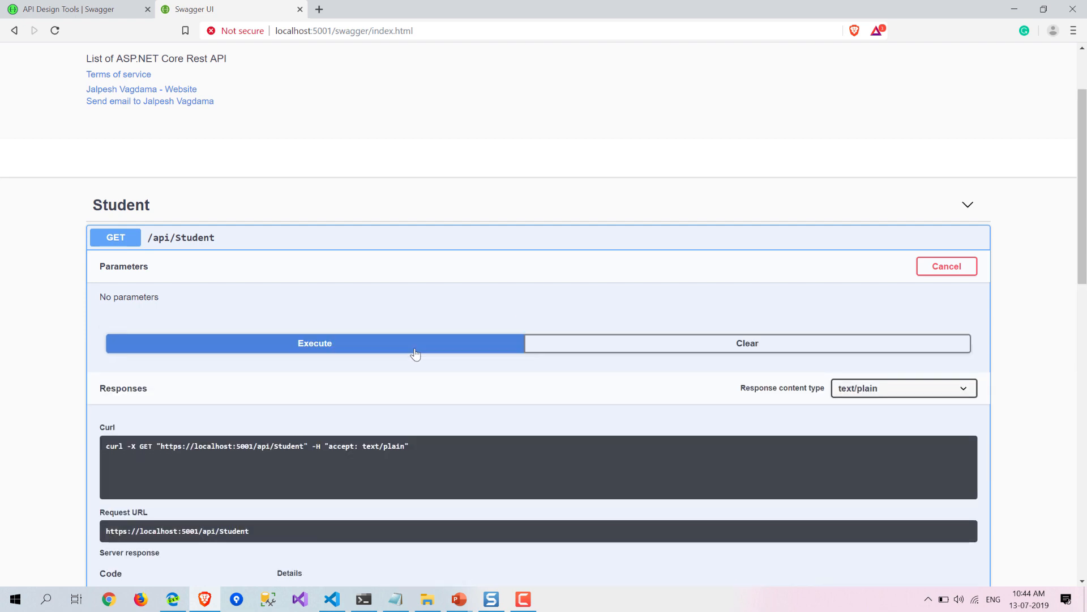
left_click(314, 342)
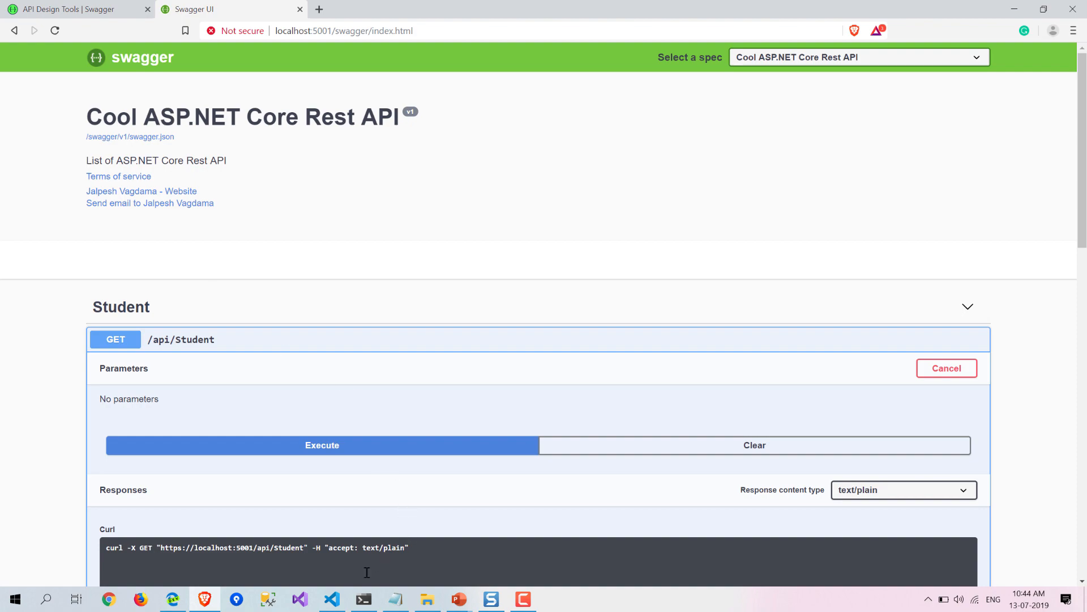
- Scroll to the server response: code 200, two student records and the response headers
left_click(331, 598)
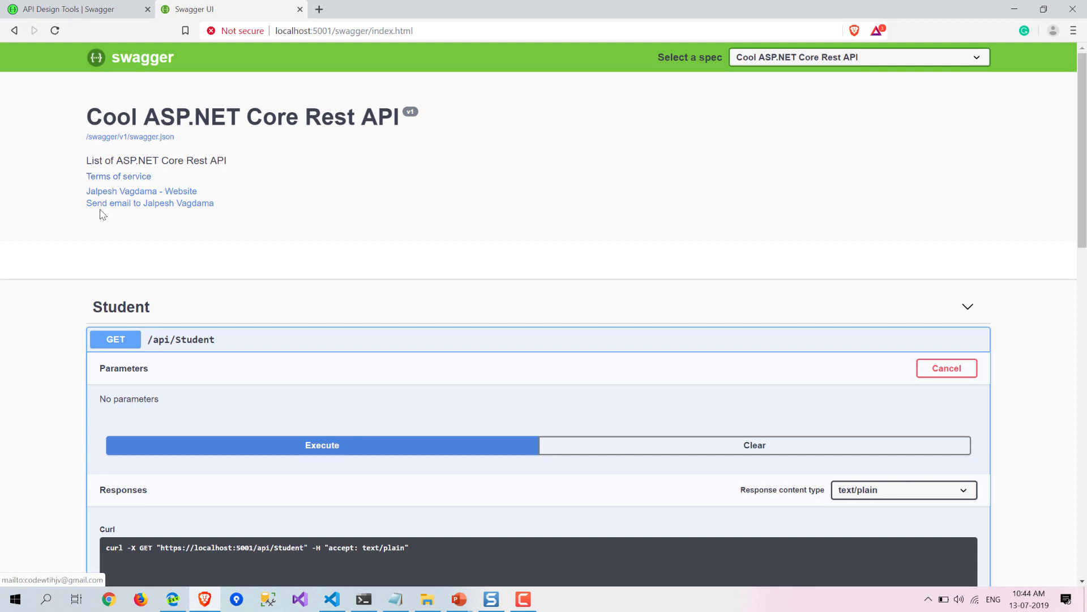
mouse_move(102, 209)
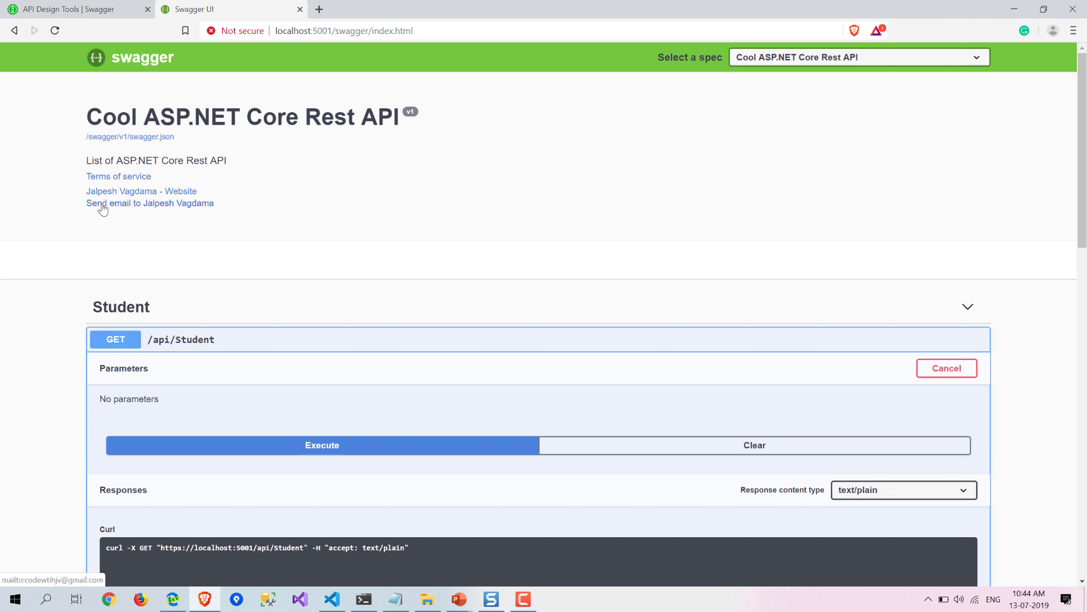
mouse_move(625, 304)
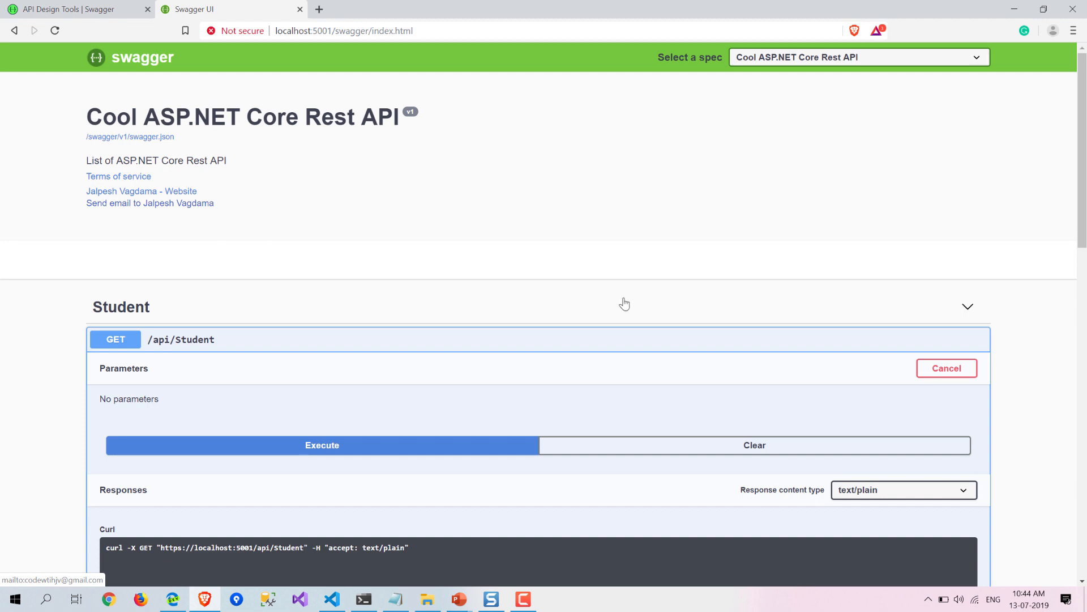
scroll("down", 3)
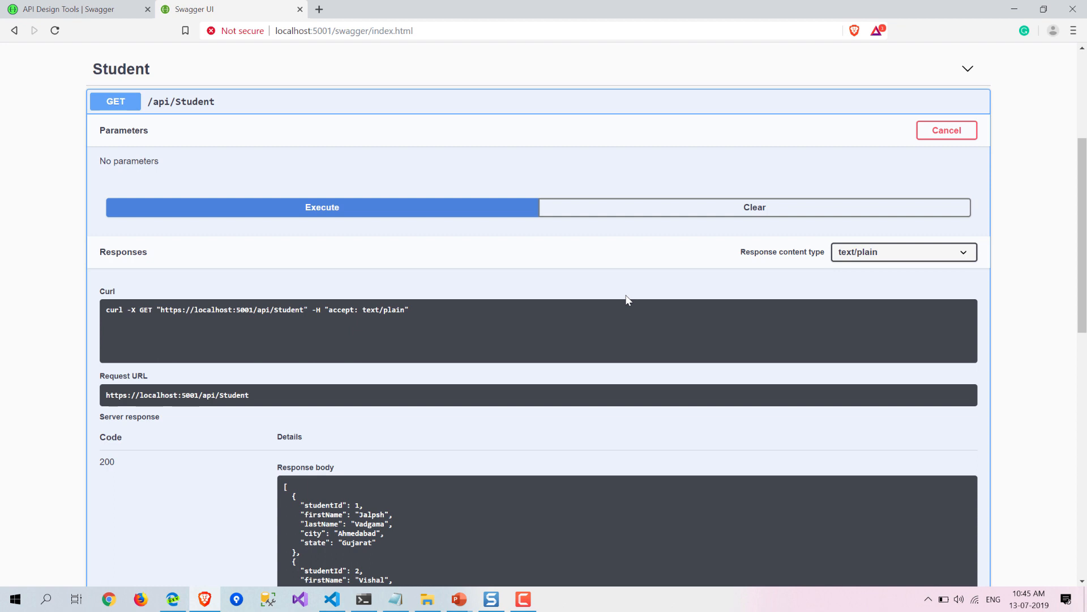
scroll("down", 3)
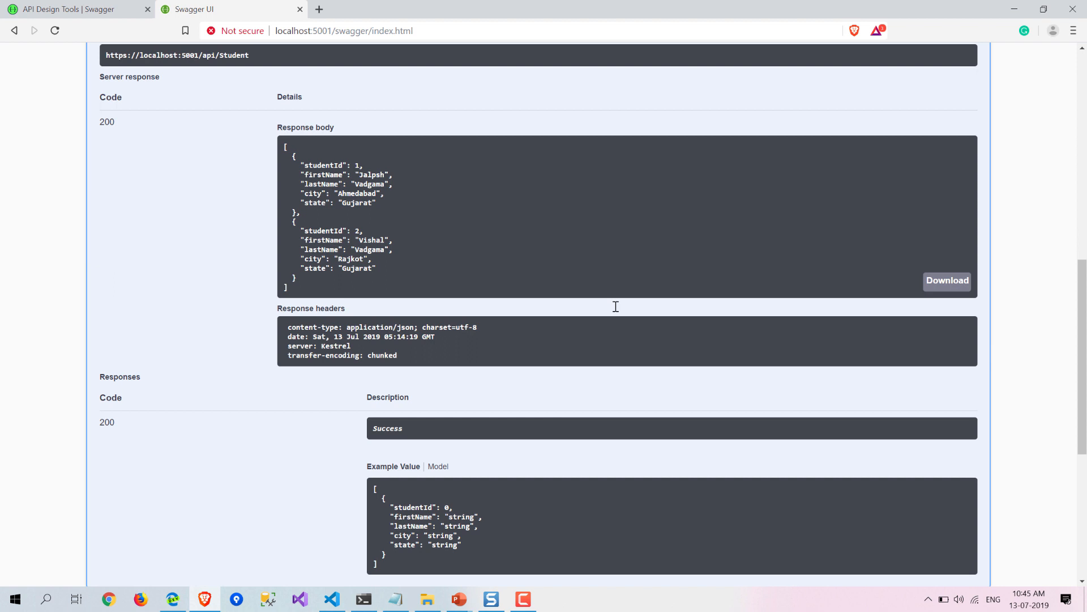
- Return to the swagger.io API Design Tools browser tab
left_click(69, 9)
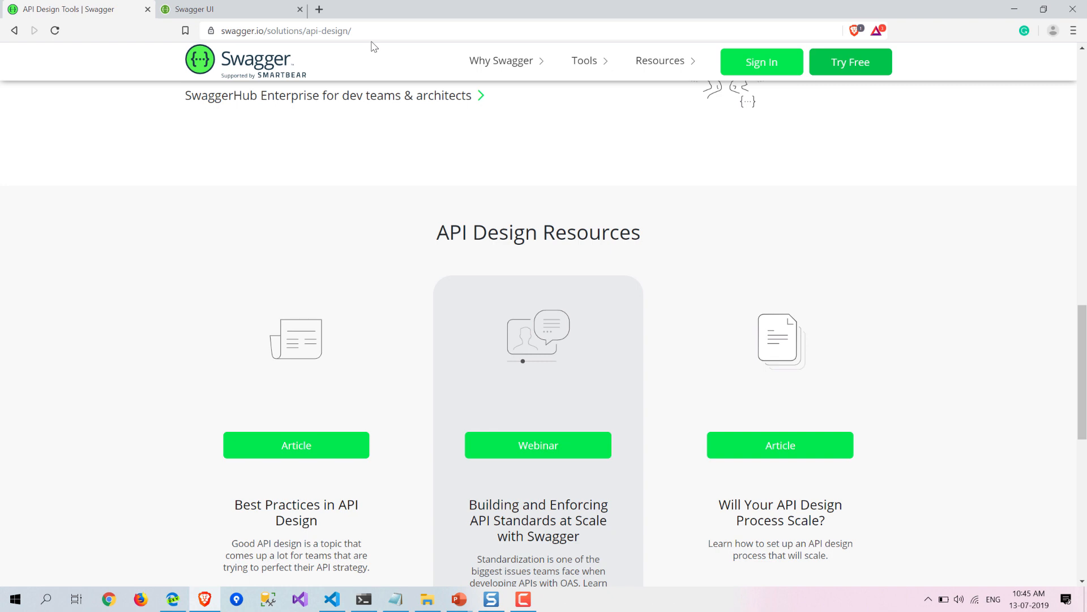
mouse_move(354, 53)
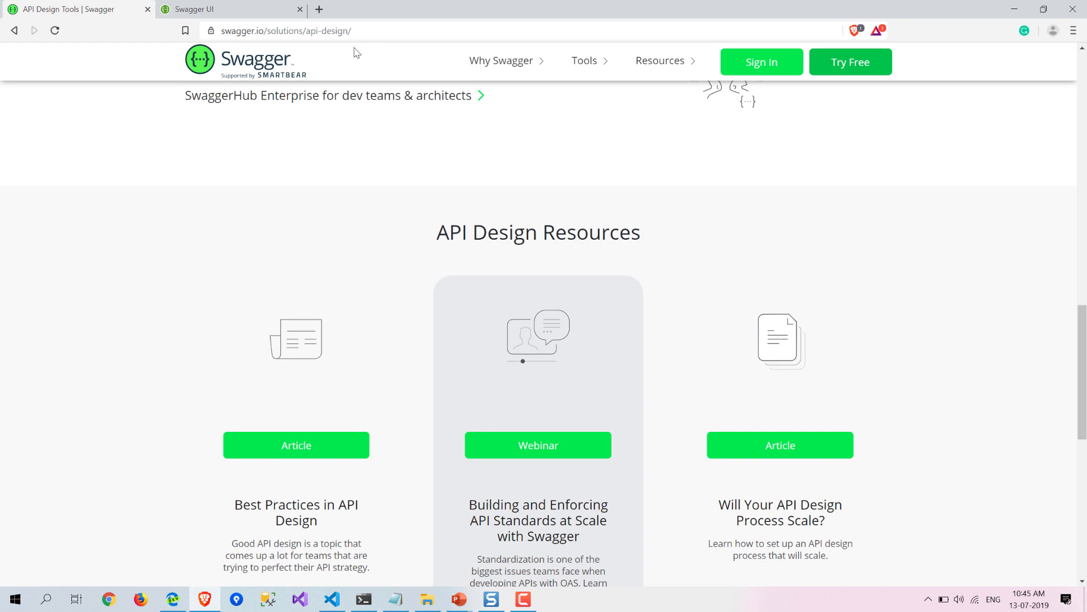